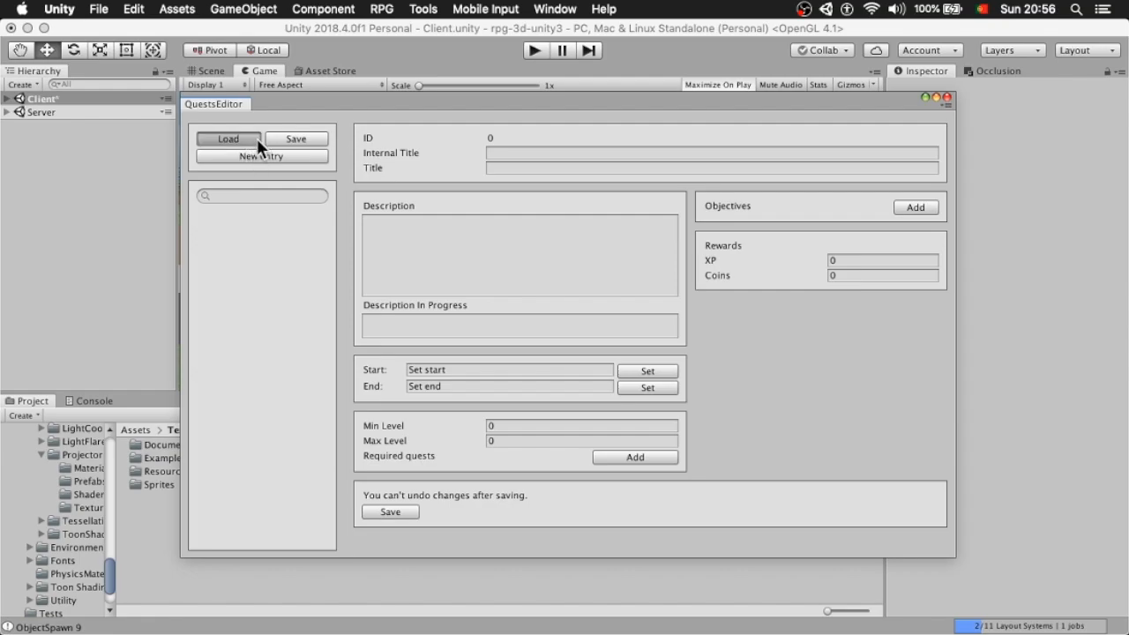
# - Add a new quest entry and enter its Welcome titles
pyautogui.click(261, 156)
pyautogui.write('We')
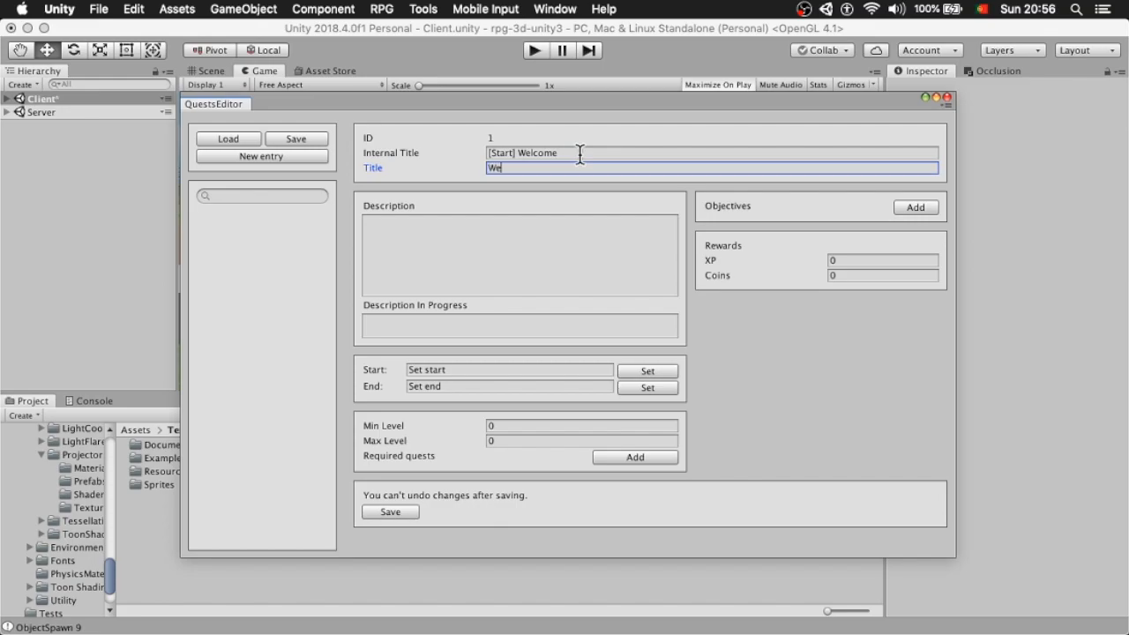
pyautogui.write('W')
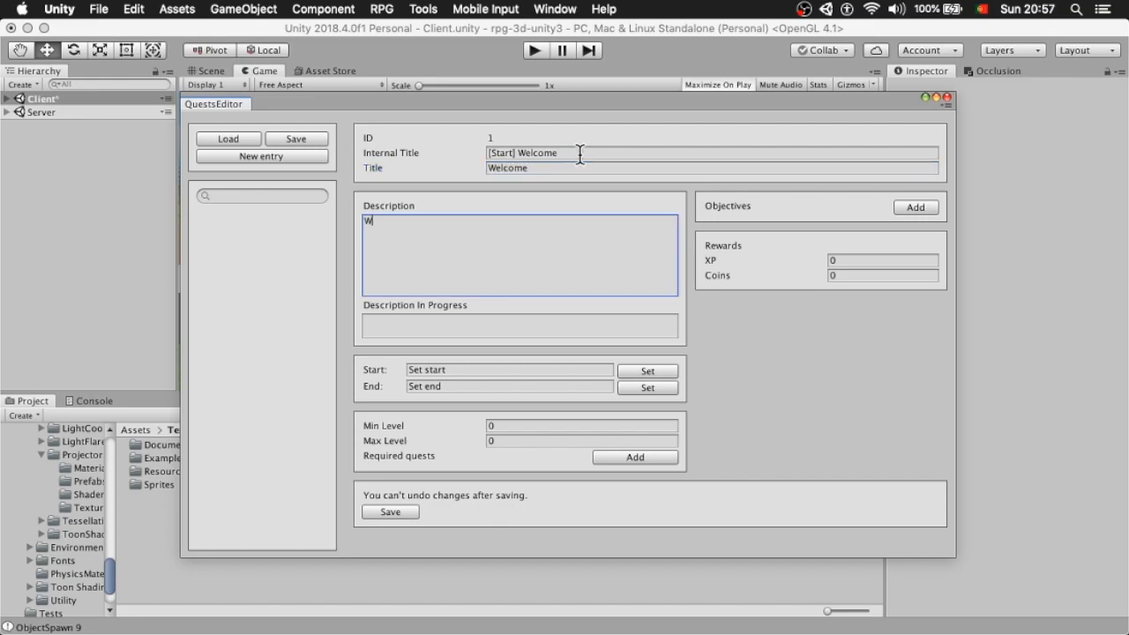
pyautogui.write('elcome hero!')
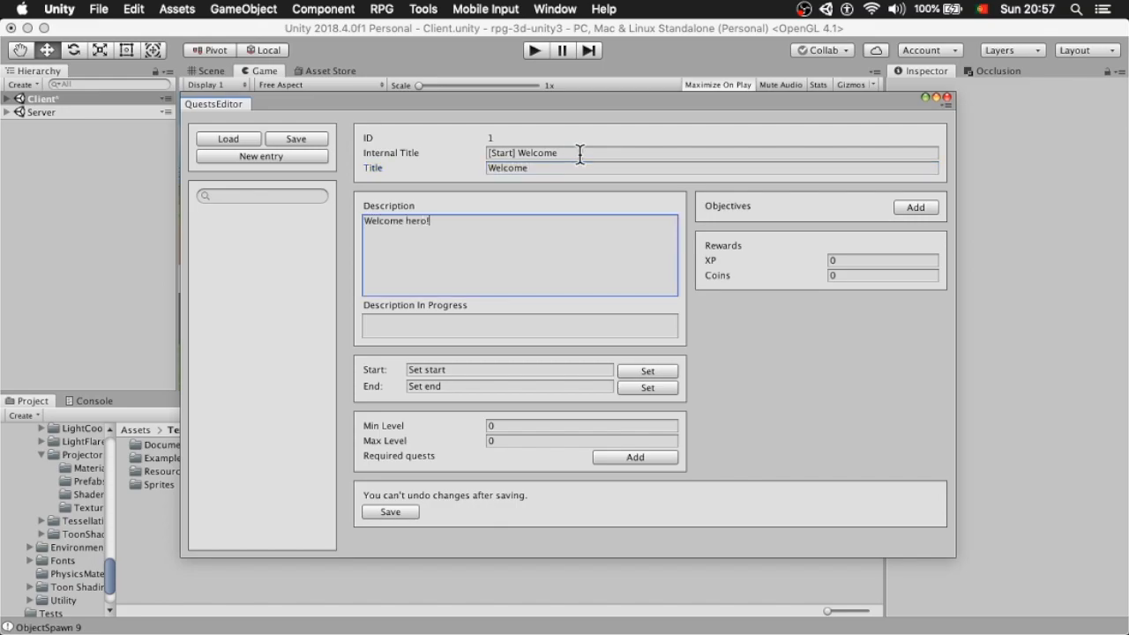
# - Write the beer-barrel greeting description and 'Did you find it?' in-progress text
pyautogui.write('We sure could use yo')
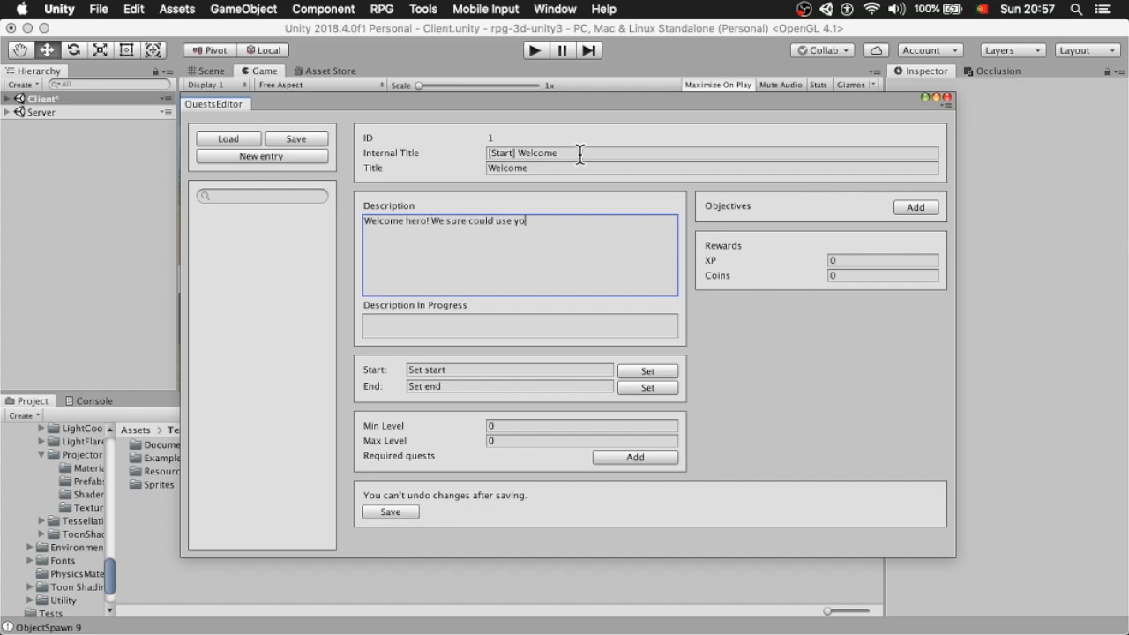
pyautogui.write('ur help.')
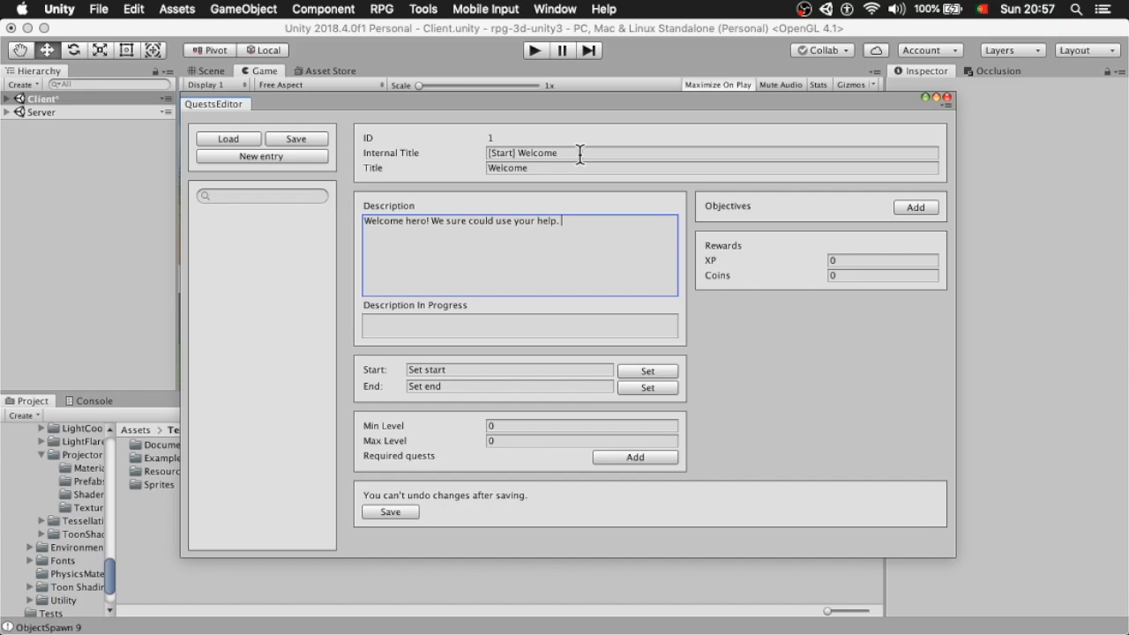
pyautogui.write('But first,')
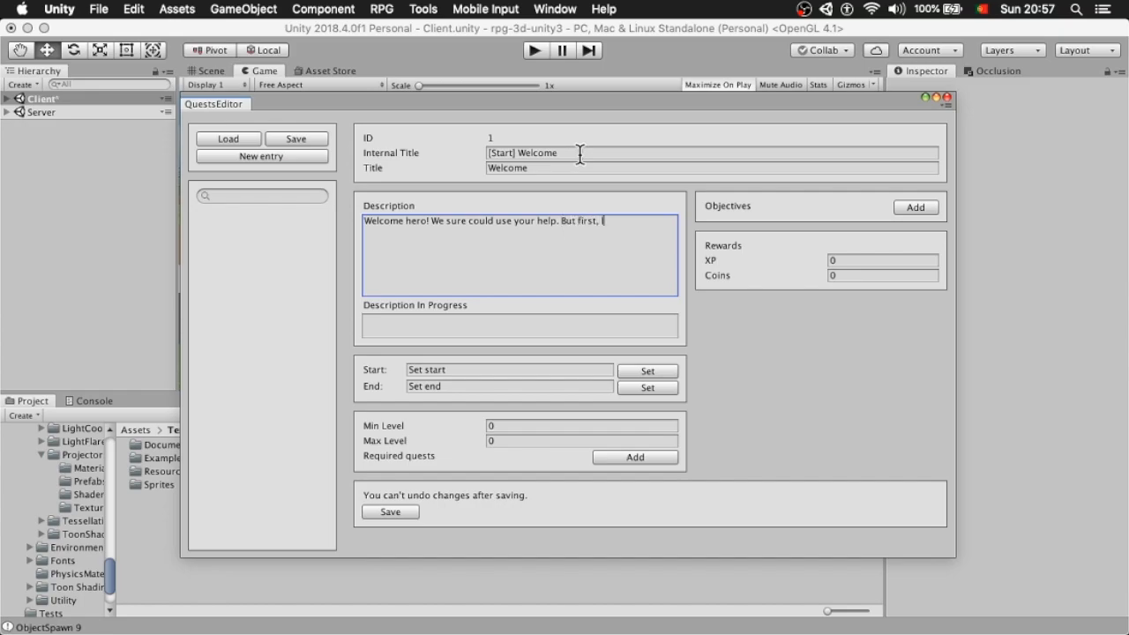
pyautogui.write("et's celebrate")
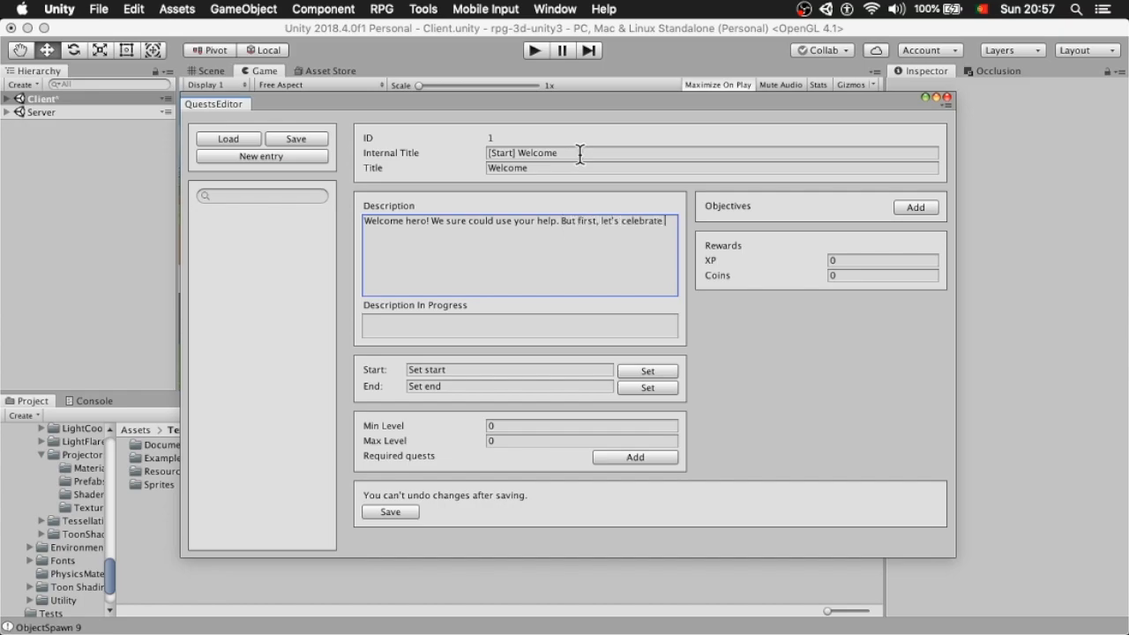
pyautogui.write('your arrival')
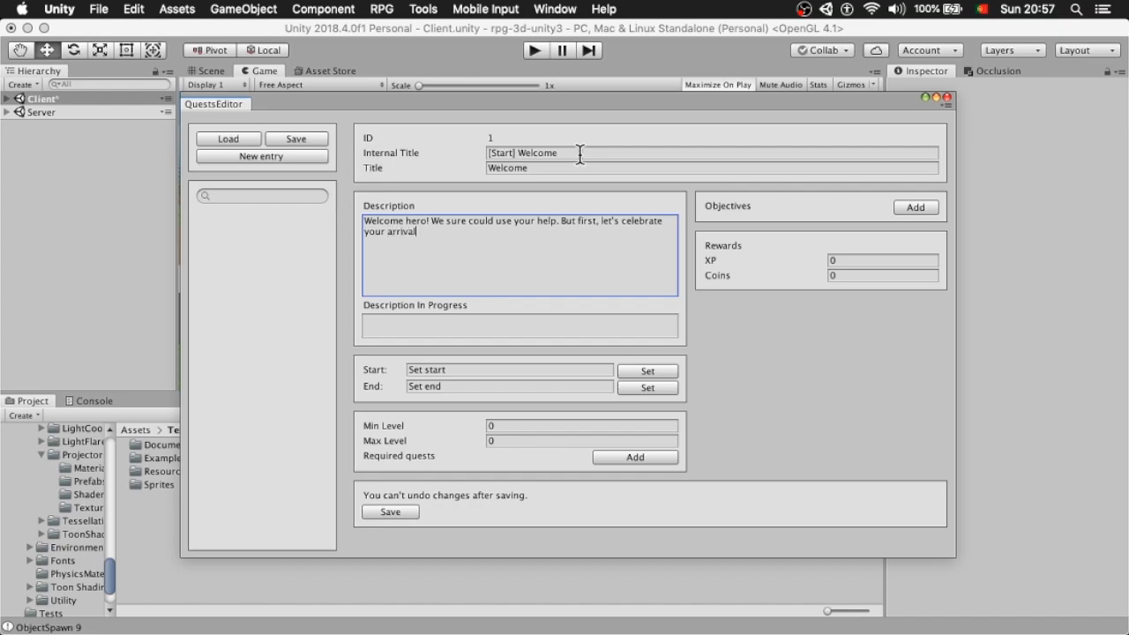
pyautogui.write('with a barrel of beer!')
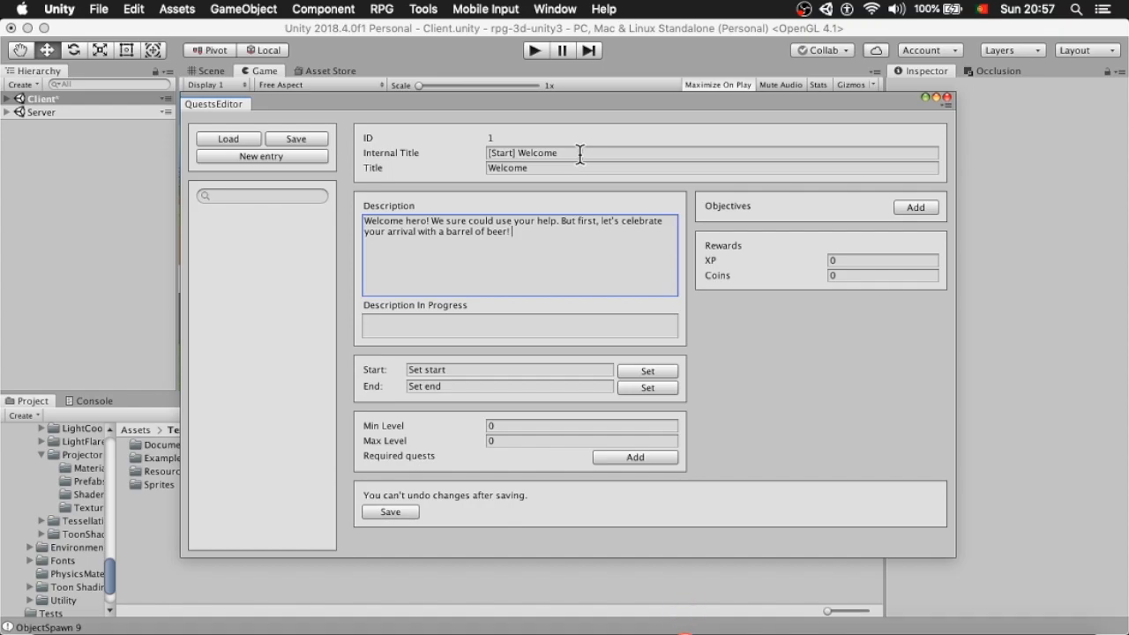
pyautogui.write('Bring me that barrel of')
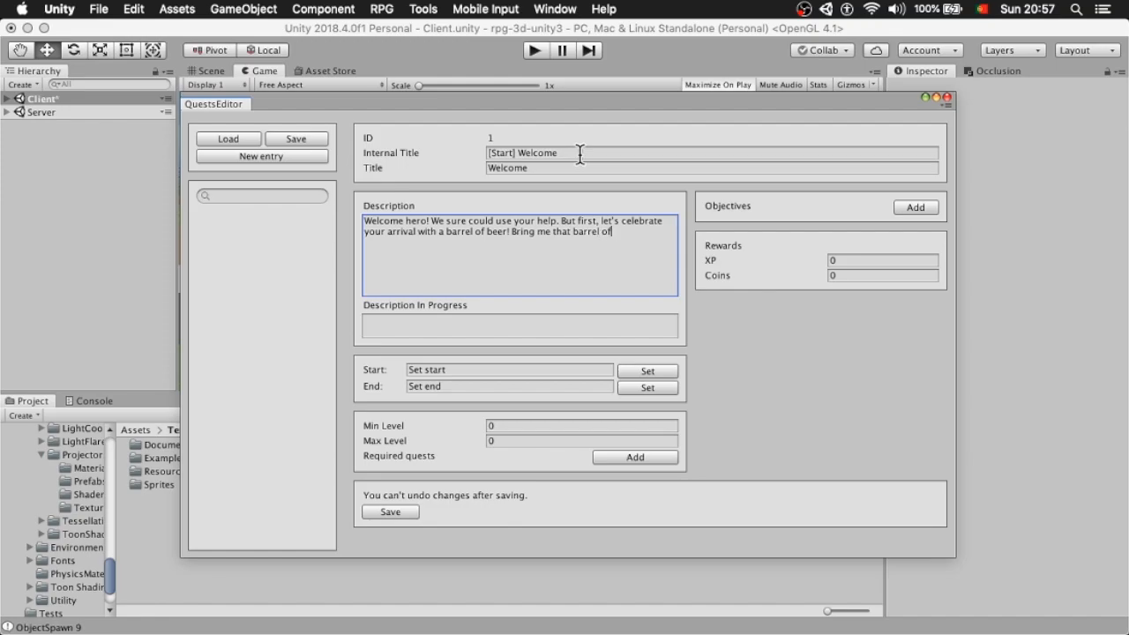
pyautogui.write('beer from over there, will y')
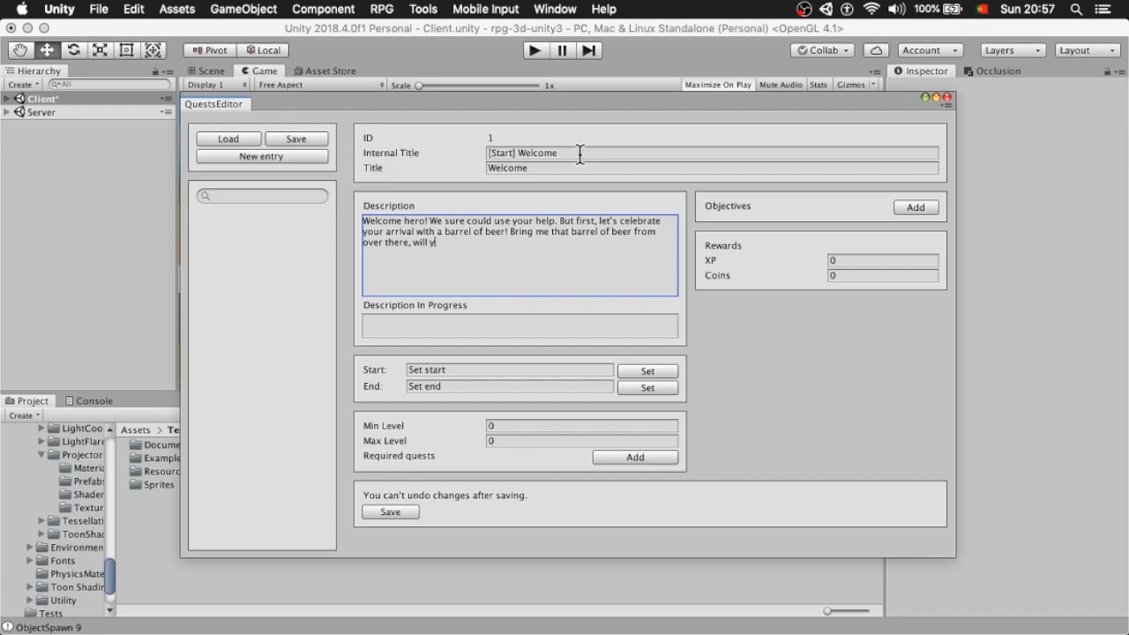
pyautogui.write('Di')
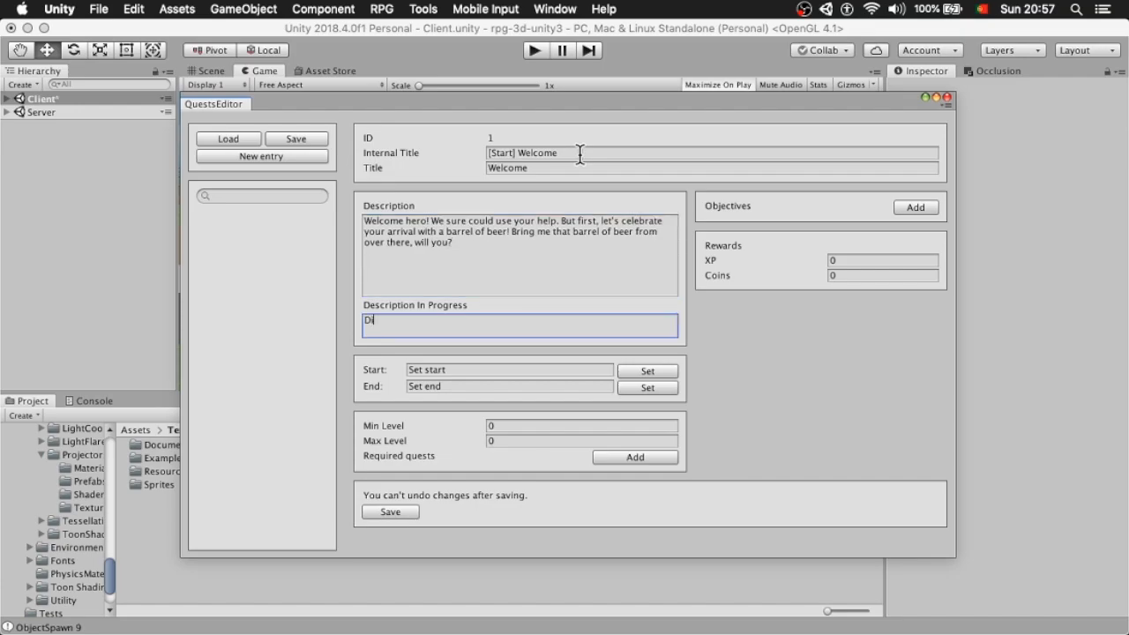
pyautogui.write('id you find it?')
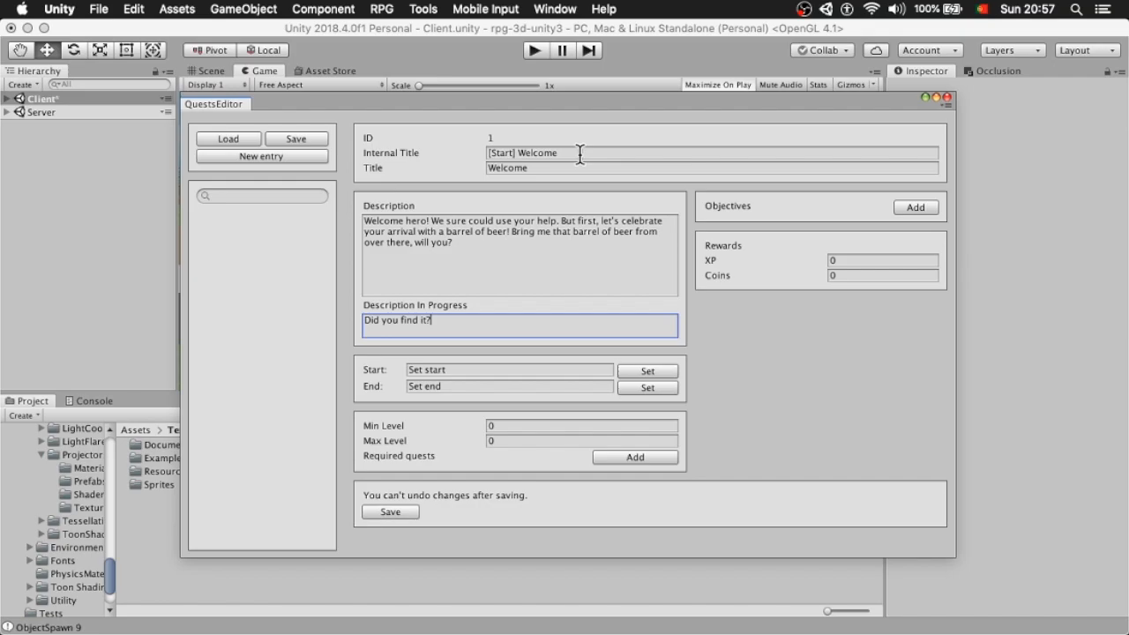
pyautogui.moveTo(663, 366)
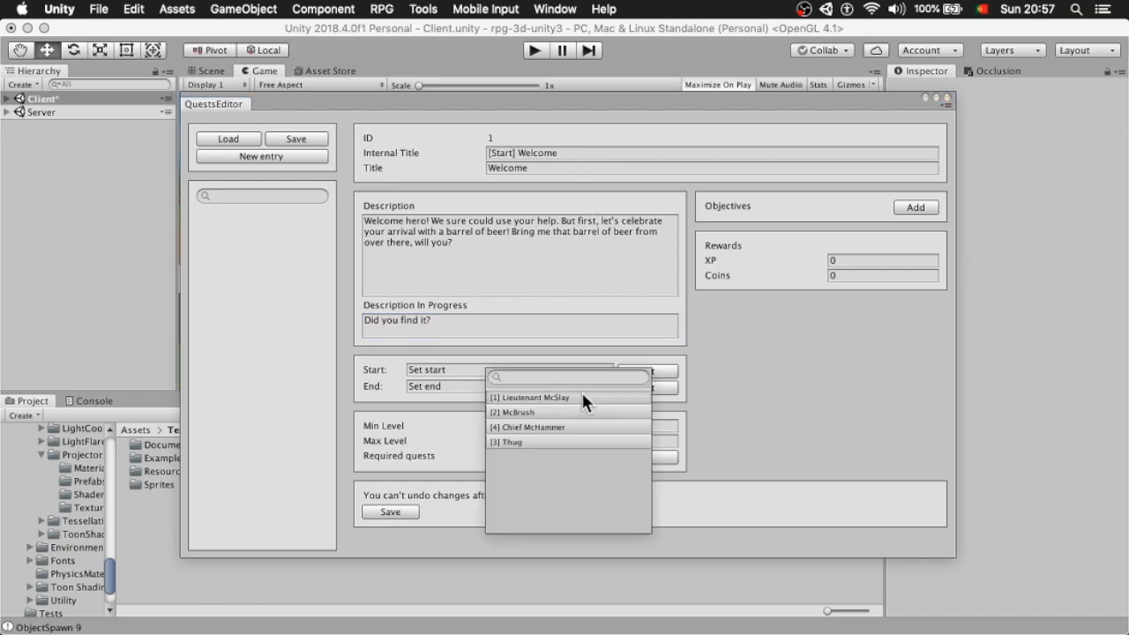
# - Make Lieutenant McSlay start and end NPC, set levels 1–255, save, and play
pyautogui.click(529, 397)
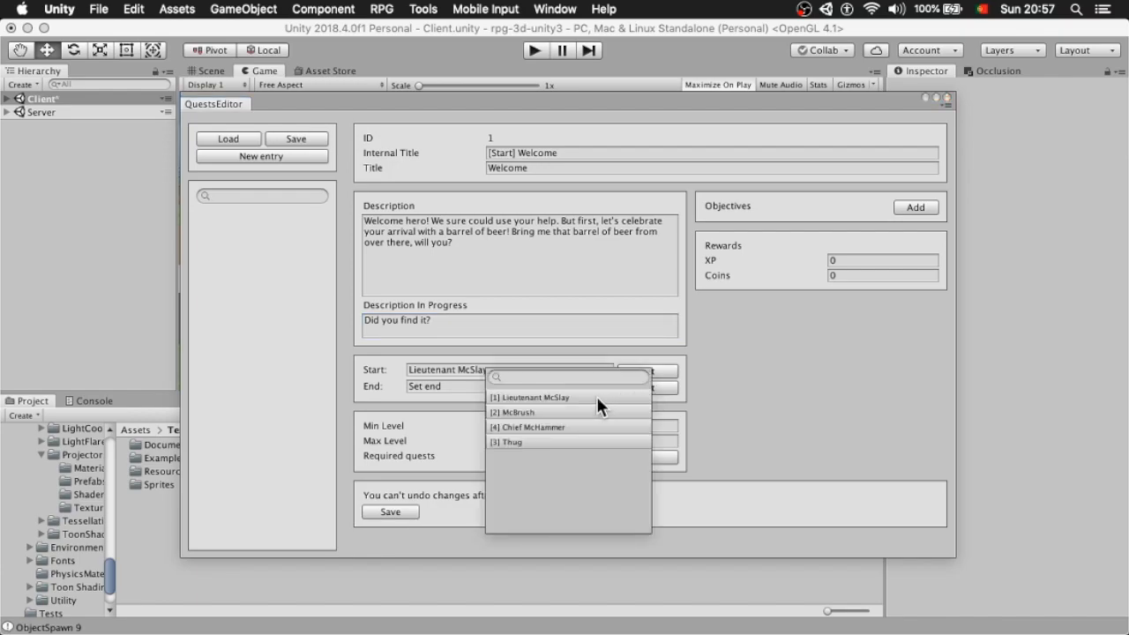
pyautogui.click(531, 396)
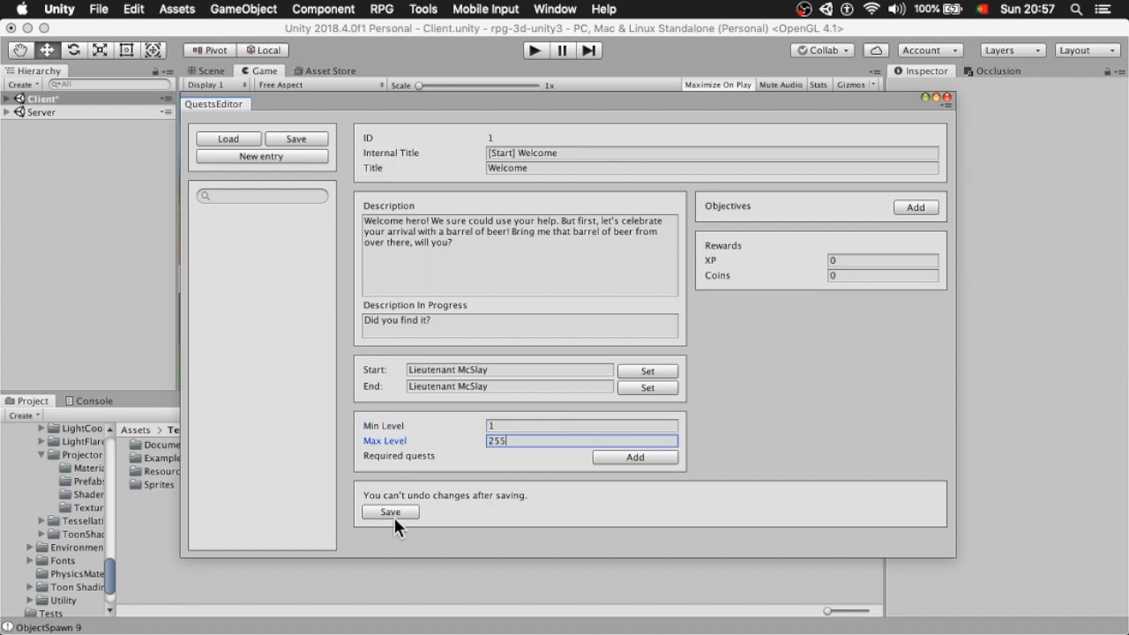
pyautogui.click(390, 511)
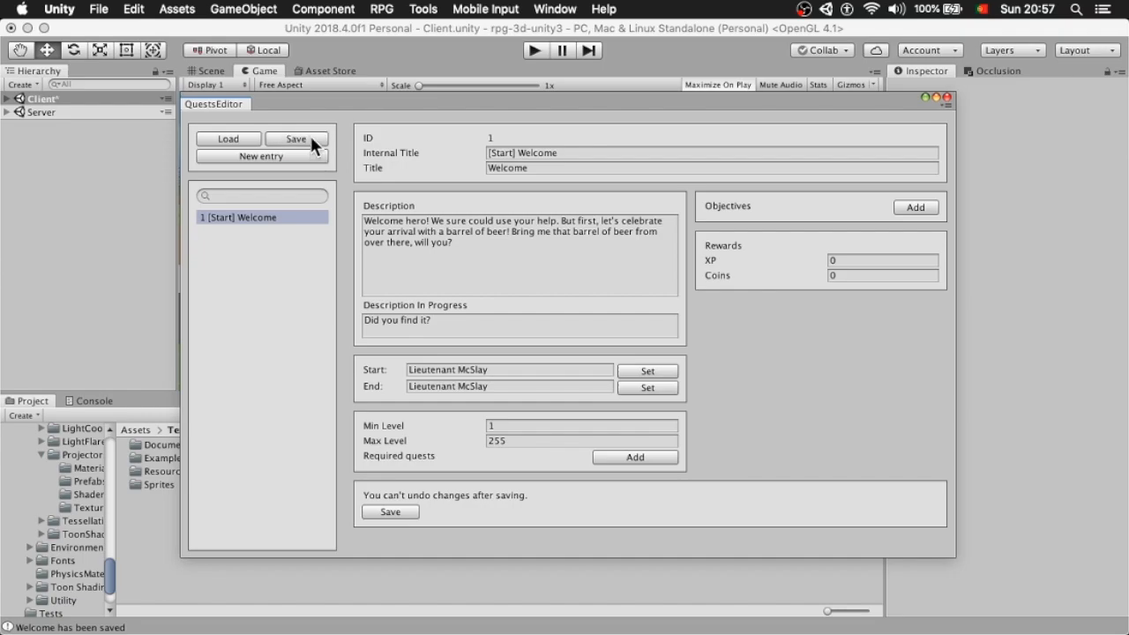
pyautogui.click(534, 50)
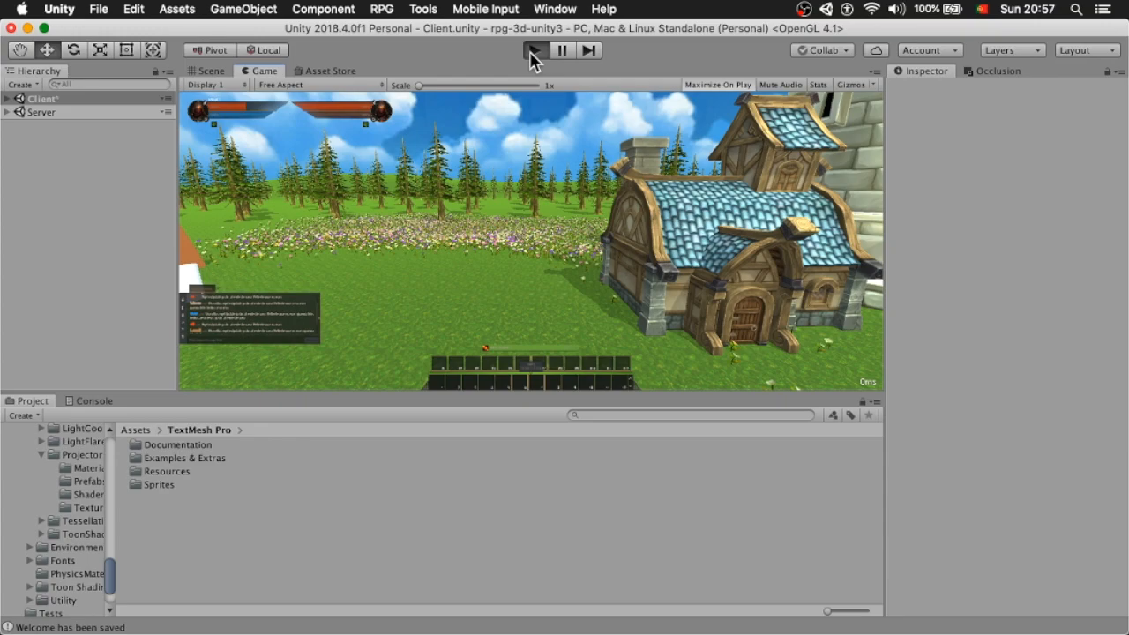
pyautogui.moveTo(532, 57)
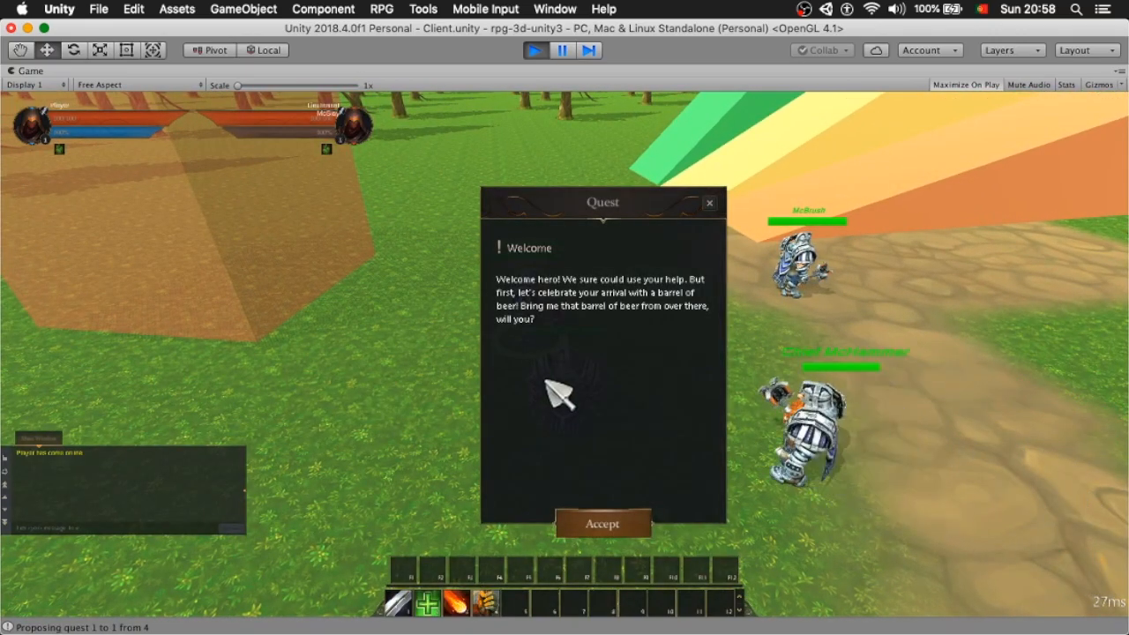
# - Accept and then complete the Welcome quest in the running game
pyautogui.click(602, 523)
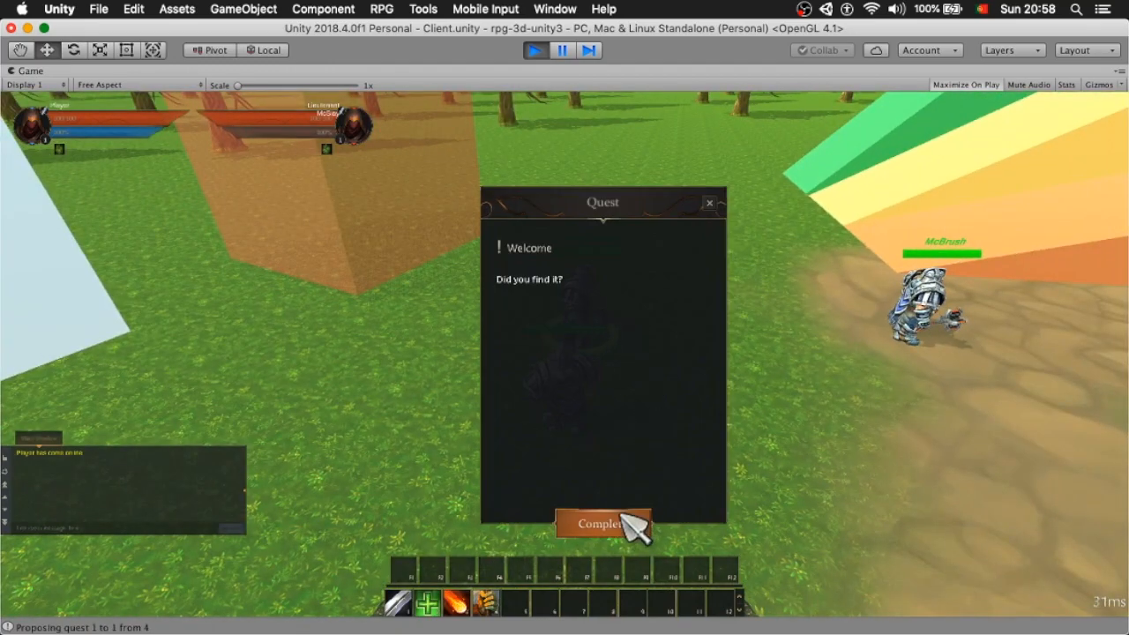
pyautogui.click(604, 523)
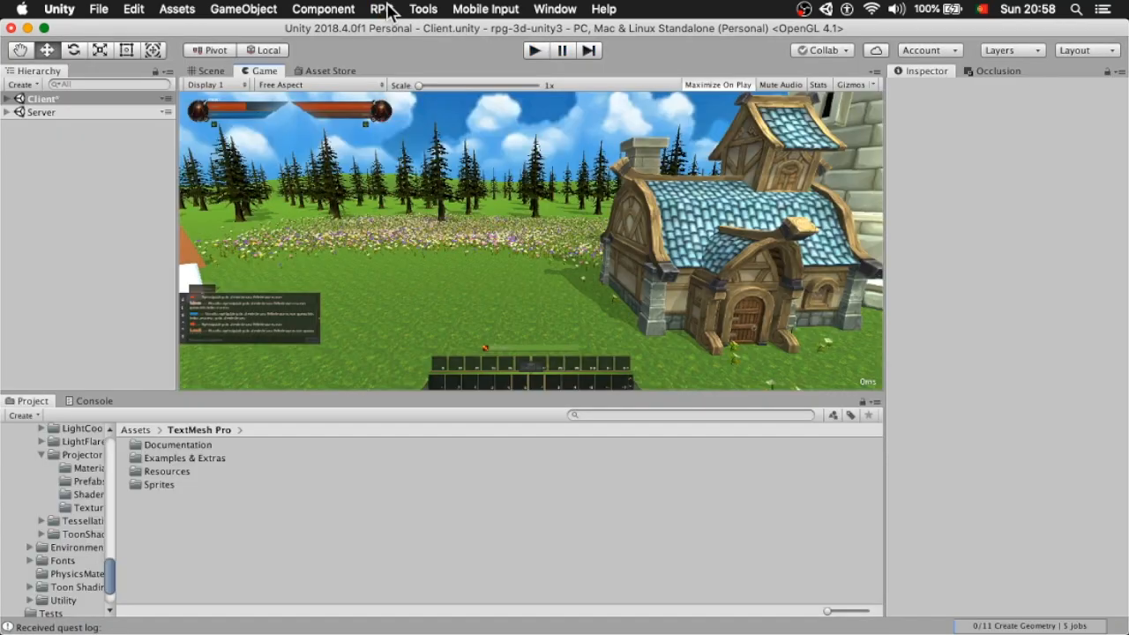
# - Open RPG > Quest Editor and select the 1 [Start] Welcome quest
pyautogui.click(382, 9)
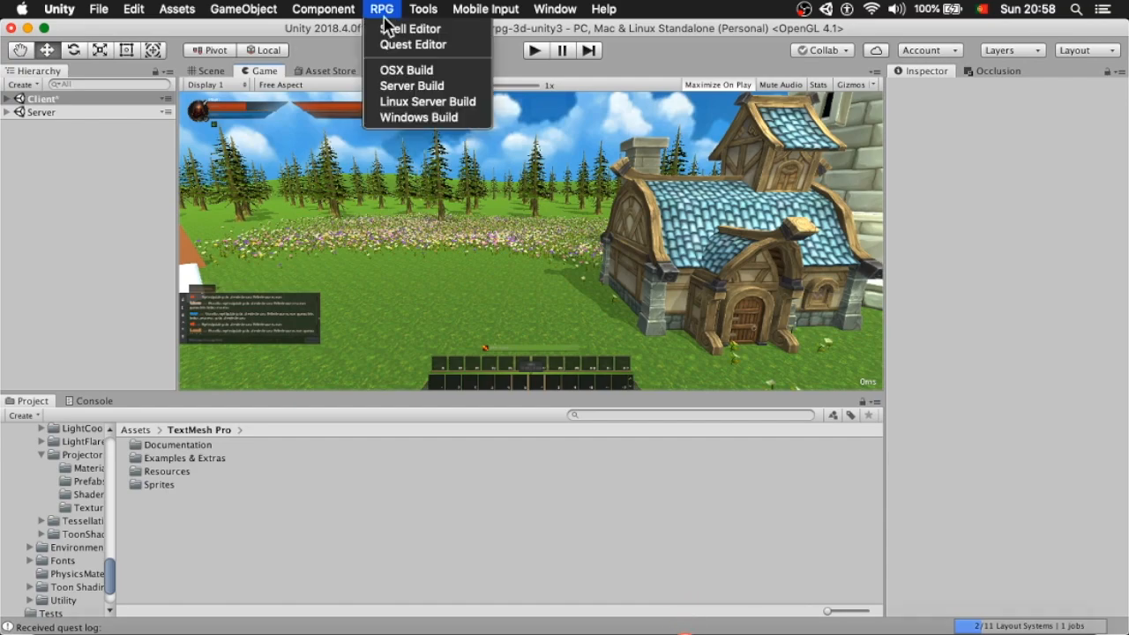
pyautogui.click(413, 44)
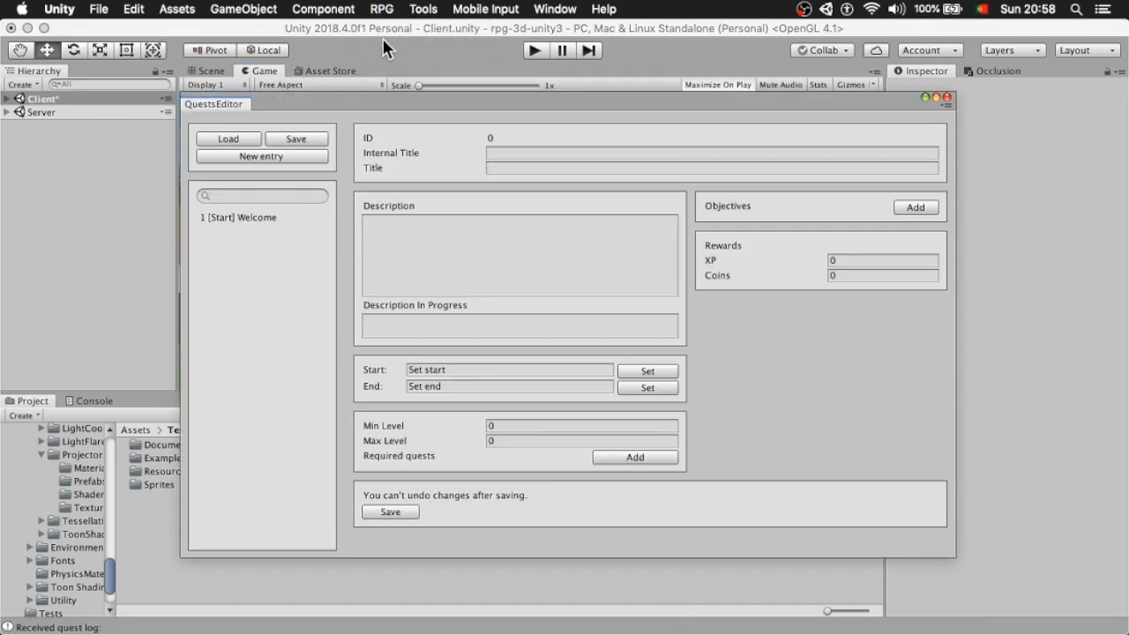
pyautogui.click(238, 217)
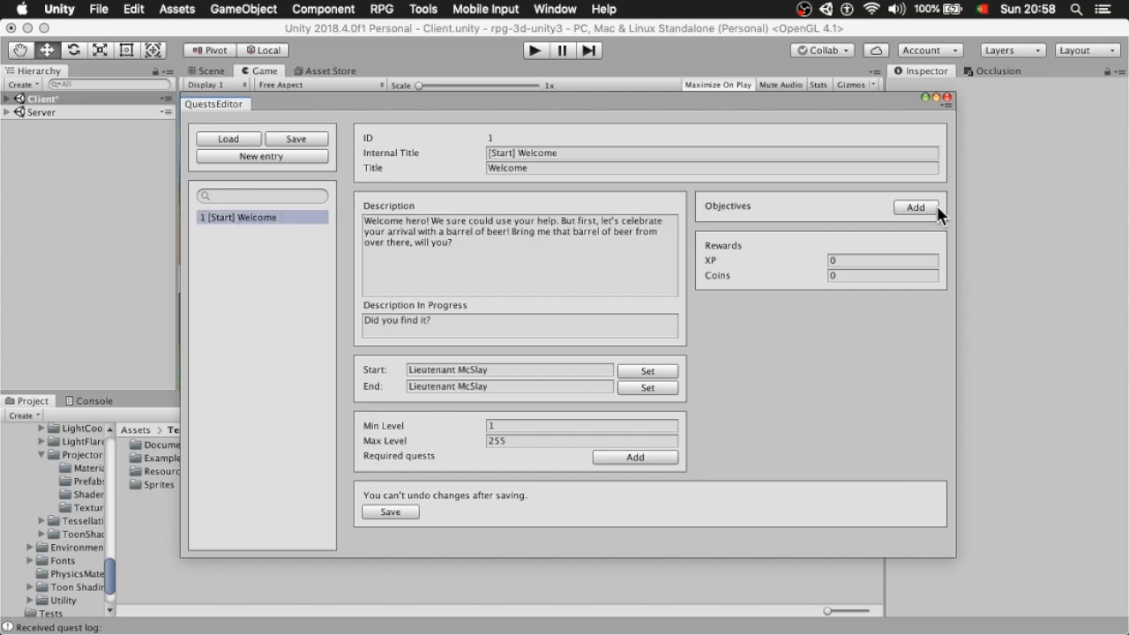
# - Add an objective to collect 1 Barrel and save the quest
pyautogui.click(915, 207)
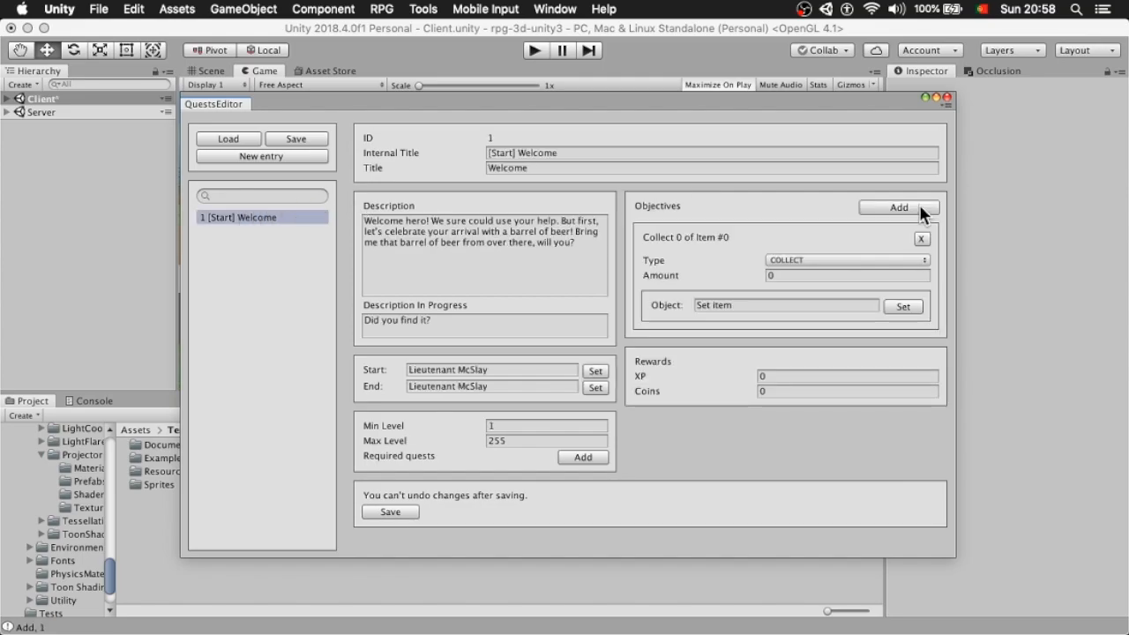
pyautogui.click(845, 259)
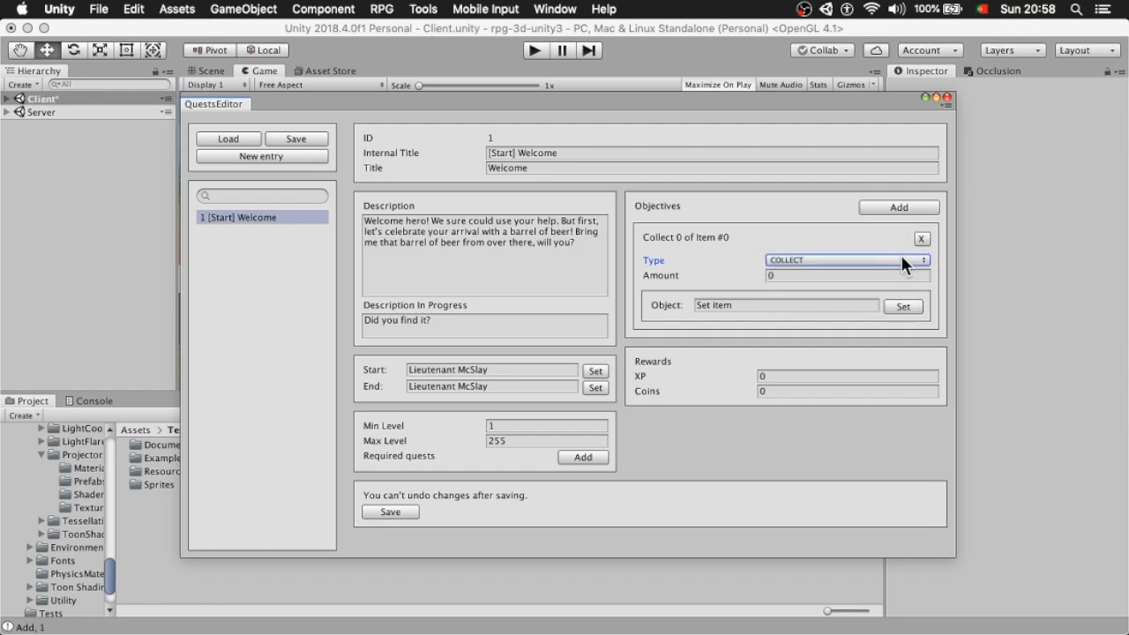
pyautogui.click(902, 306)
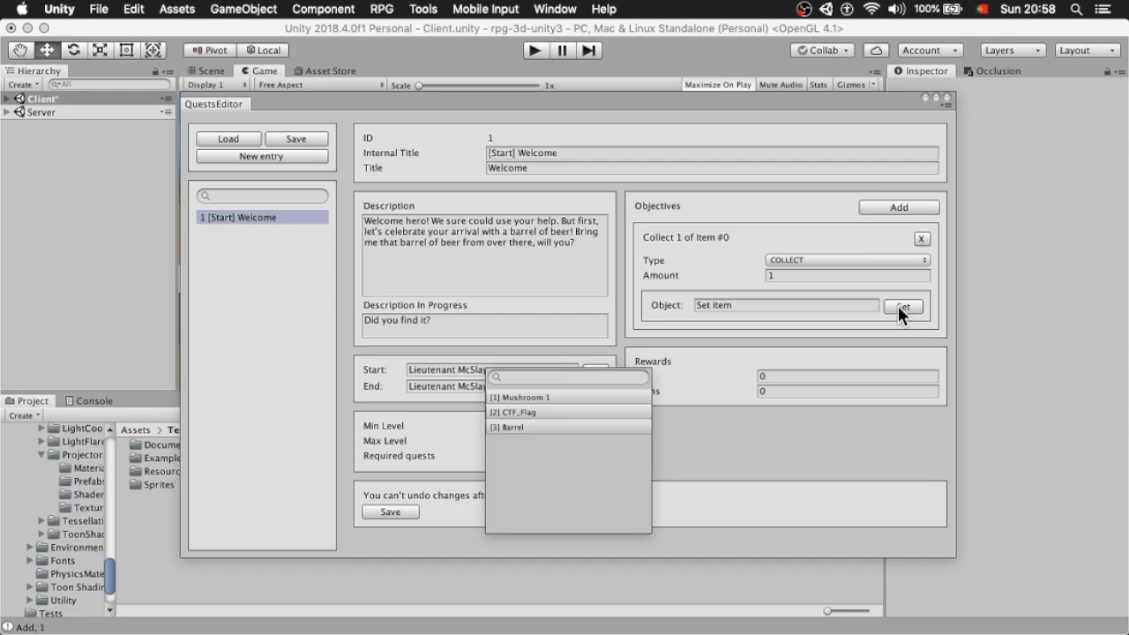
pyautogui.click(510, 427)
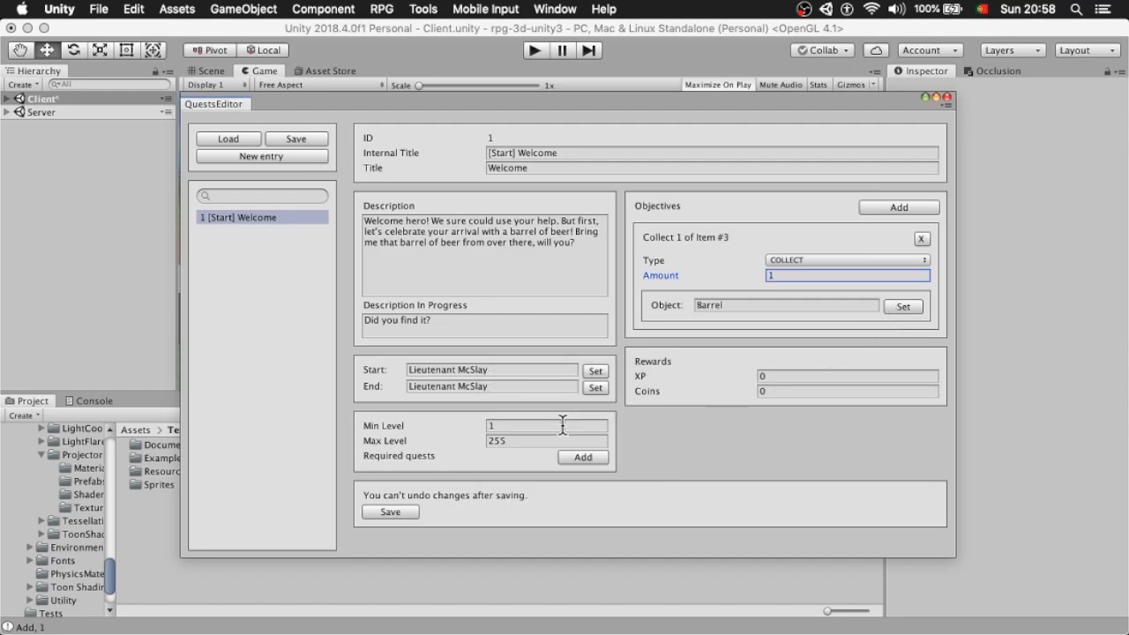
pyautogui.click(390, 511)
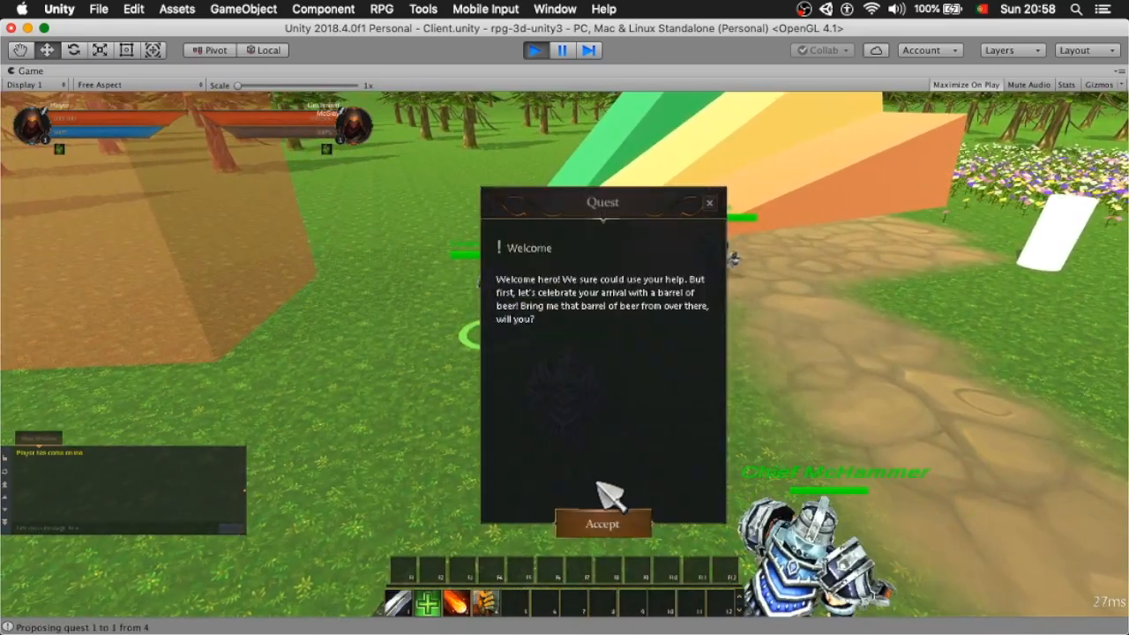
# - Accept the Welcome quest in play, then hand it in as complete
pyautogui.click(602, 522)
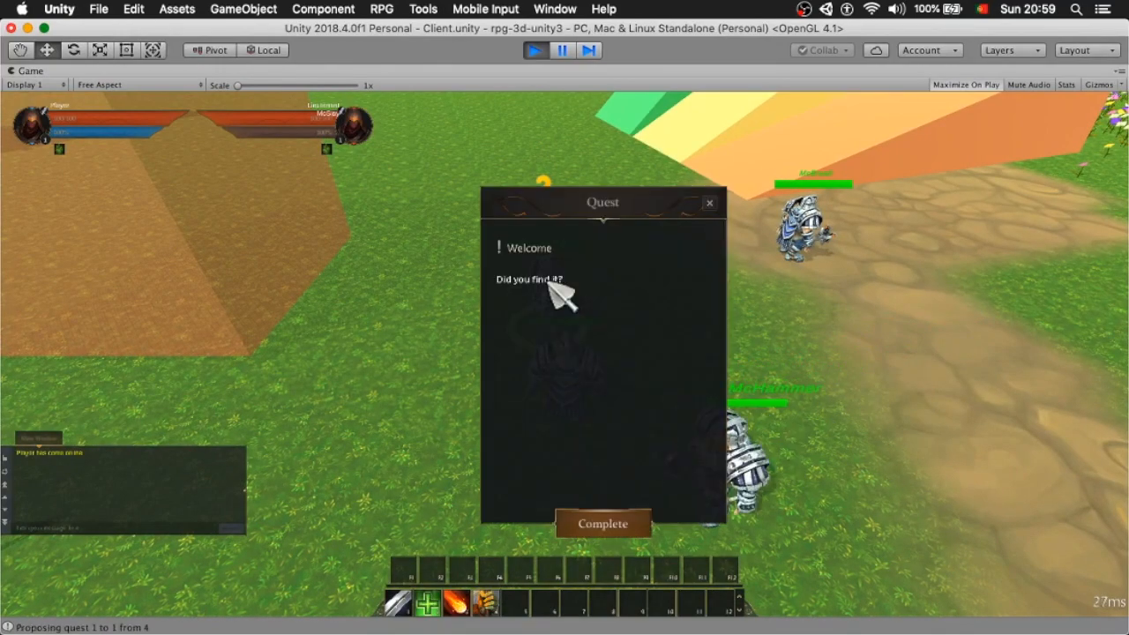
pyautogui.click(603, 523)
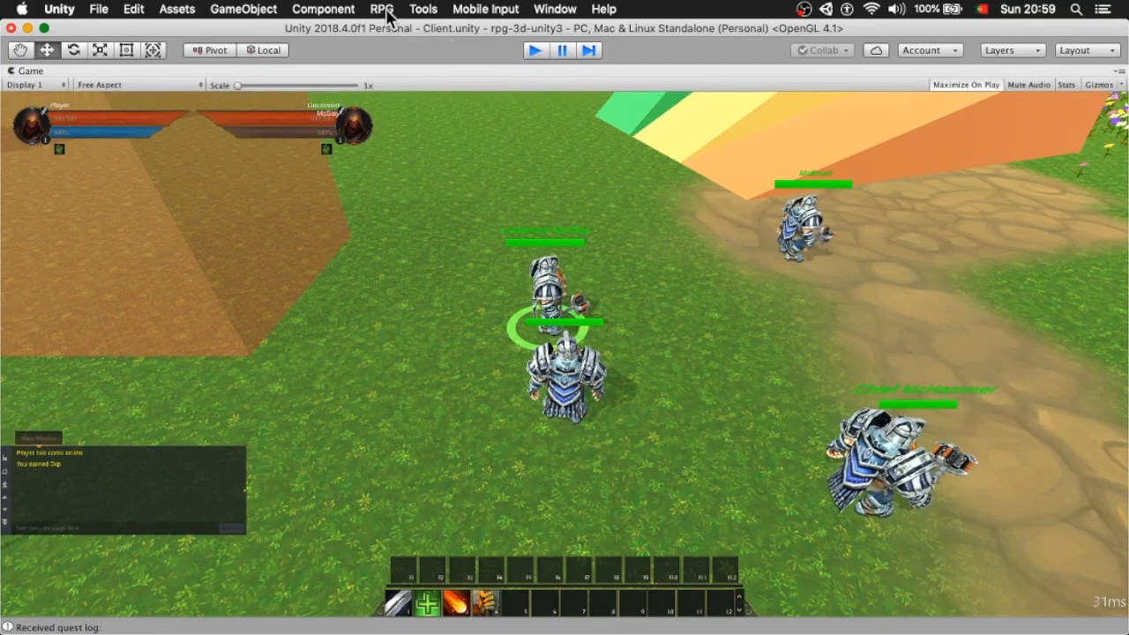
# - Open the Quest Editor, add a new entry and enter the [Start] Prove yourself titles
pyautogui.click(382, 9)
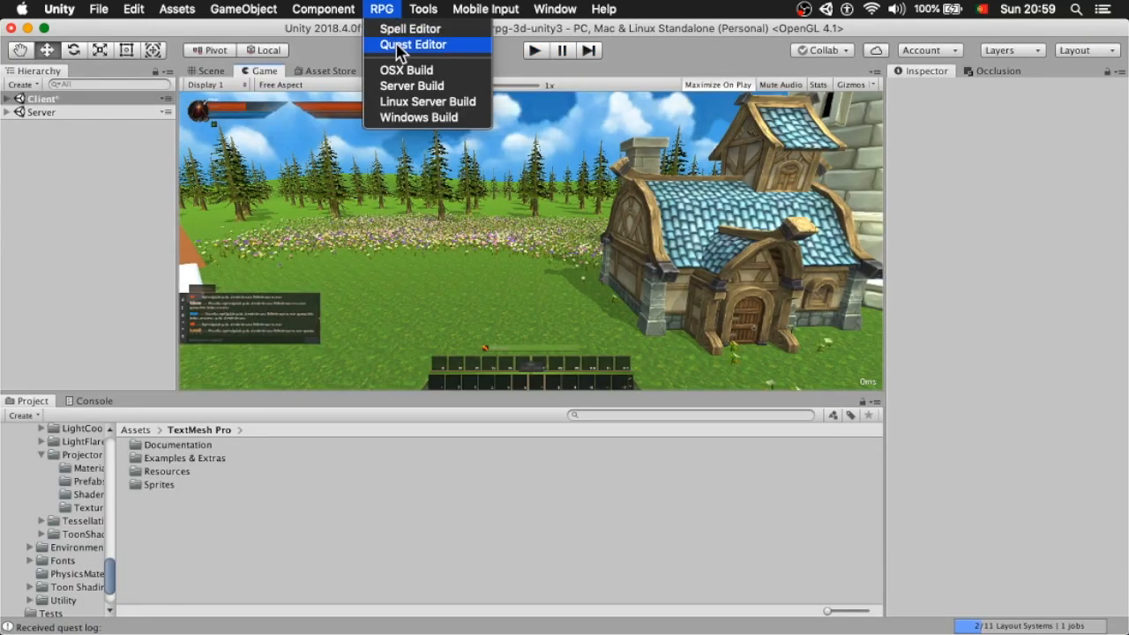
pyautogui.click(413, 44)
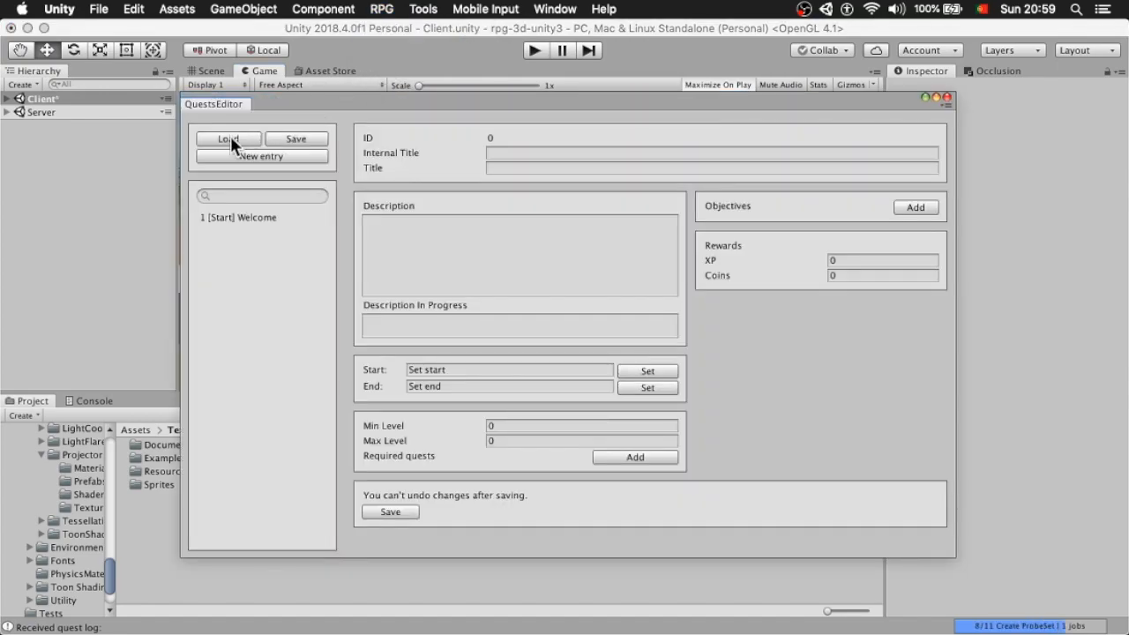
pyautogui.click(261, 156)
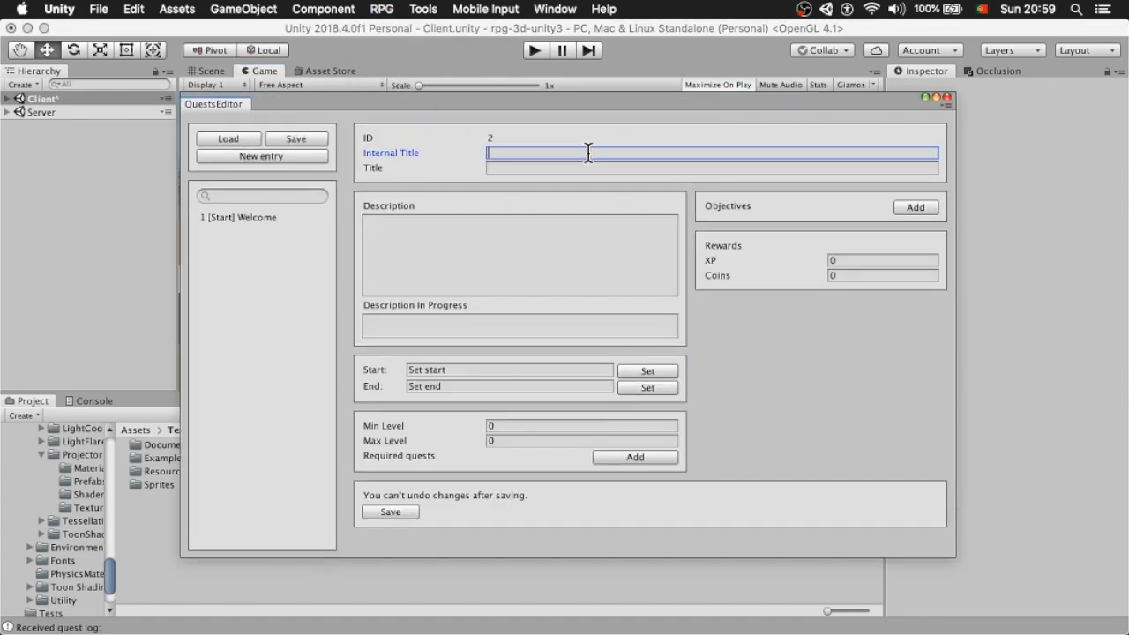
pyautogui.write('S')
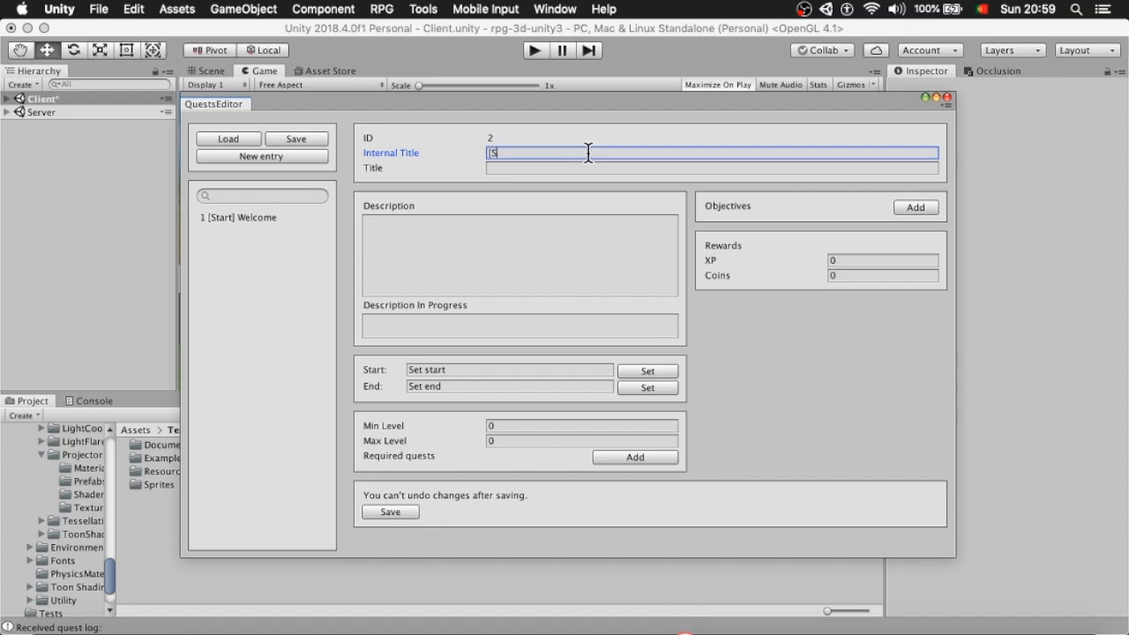
pyautogui.write('[Start] Prove yourself')
pyautogui.click(520, 255)
pyautogui.write('See those thugs over there? They sure are tough. Help us')
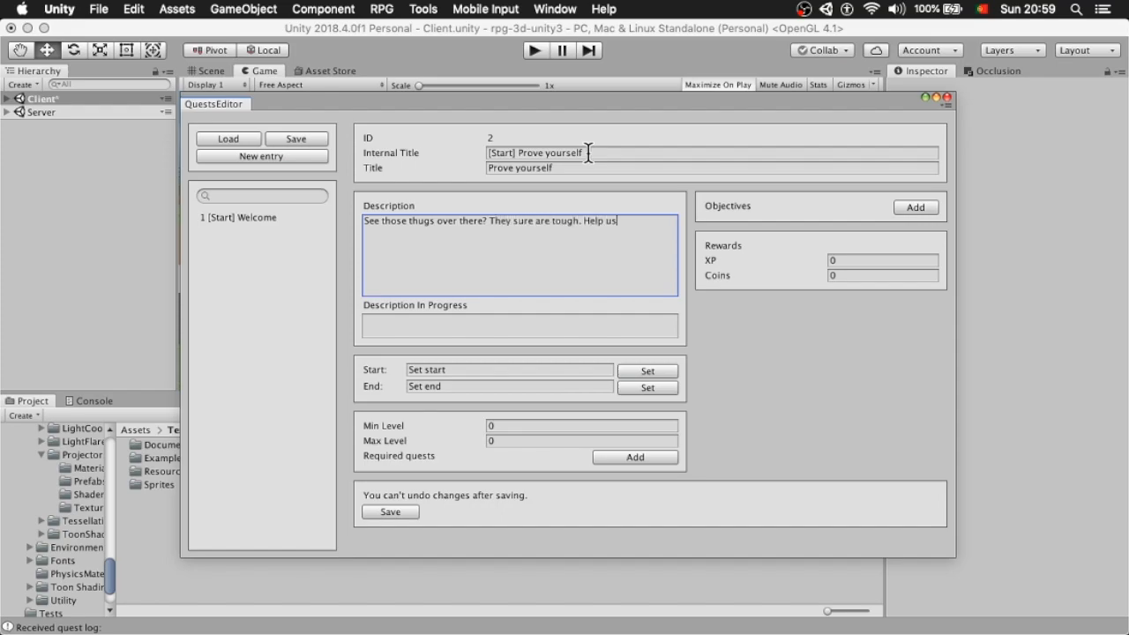
# - Write the thugs description and 'They sure are tough.' in-progress text
pyautogui.write('get rid of them')
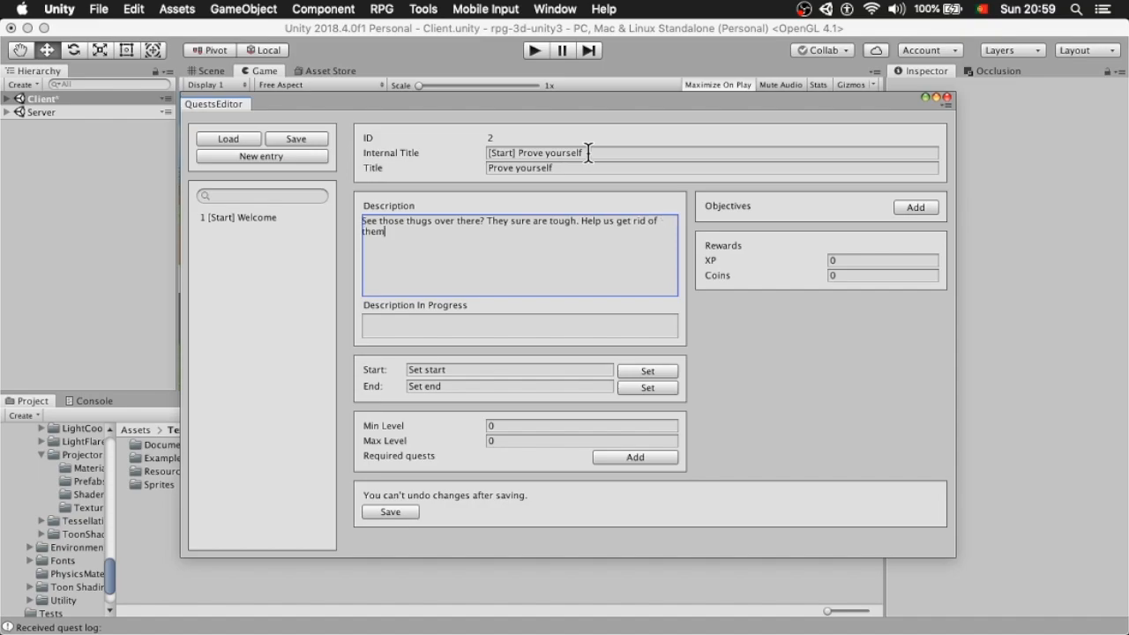
pyautogui.click(519, 325)
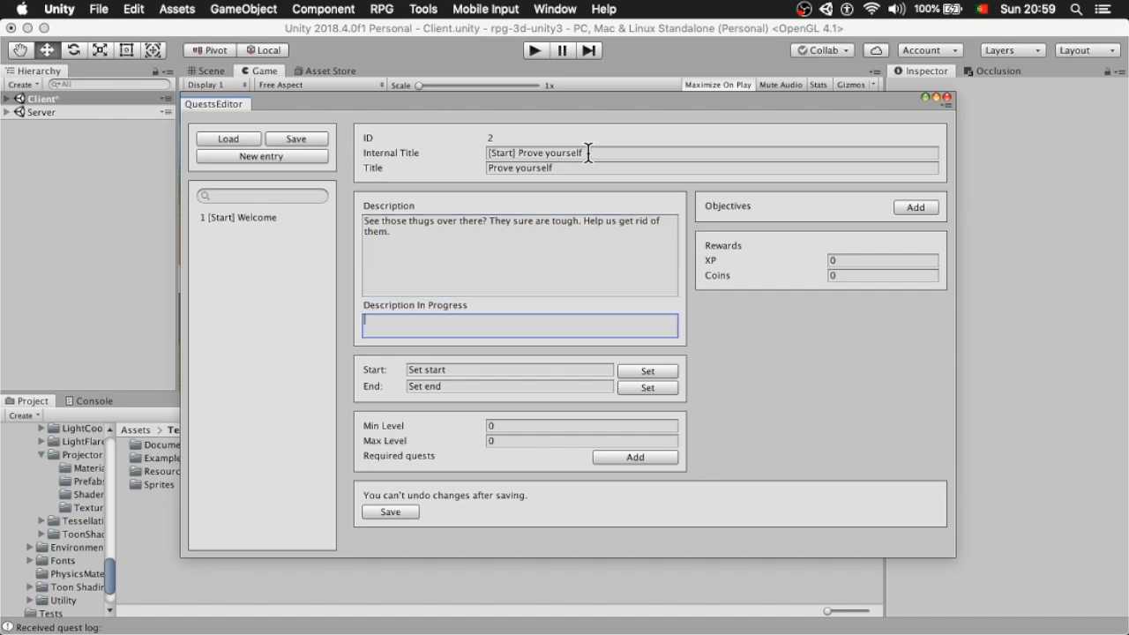
pyautogui.write('They sure a')
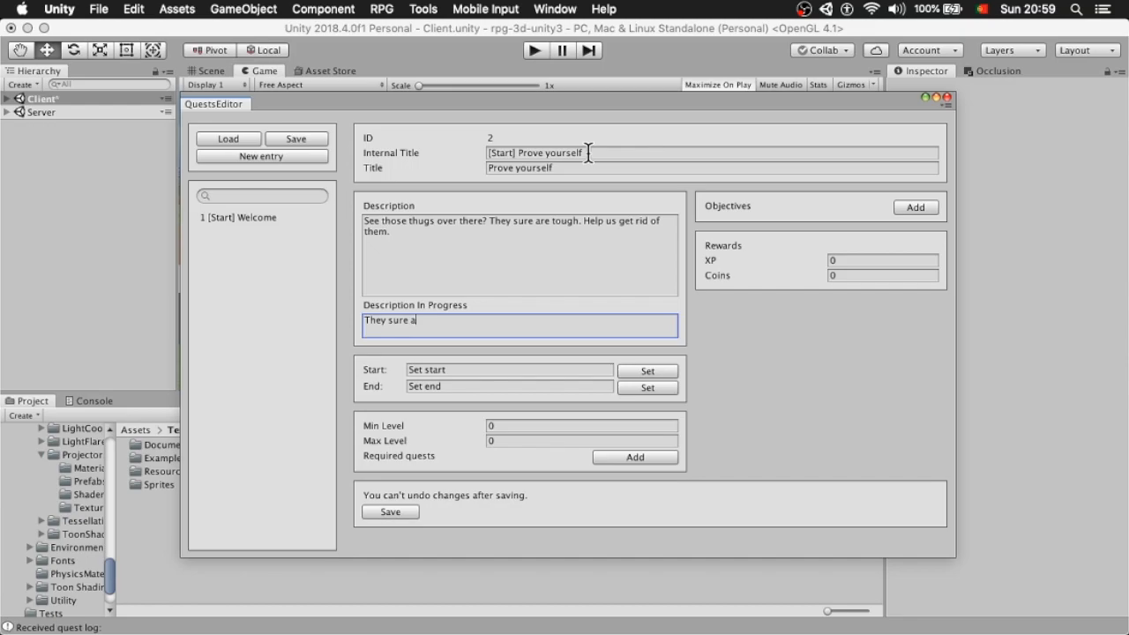
pyautogui.write('re tough.')
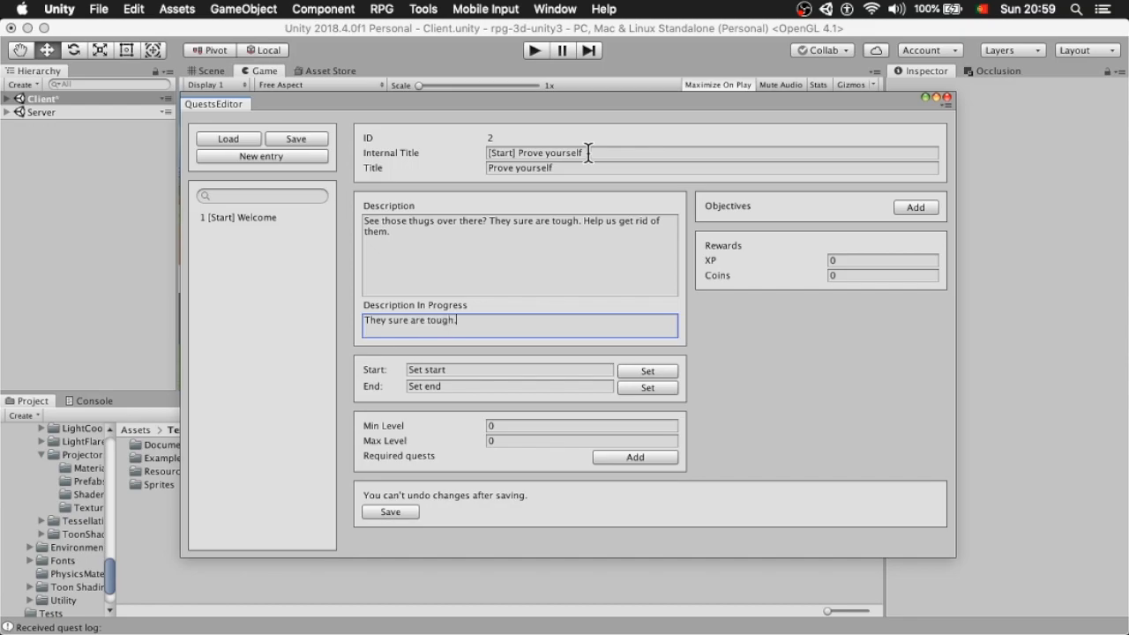
# - Set McBrush as start and end NPC and enter levels 1–255
pyautogui.click(647, 370)
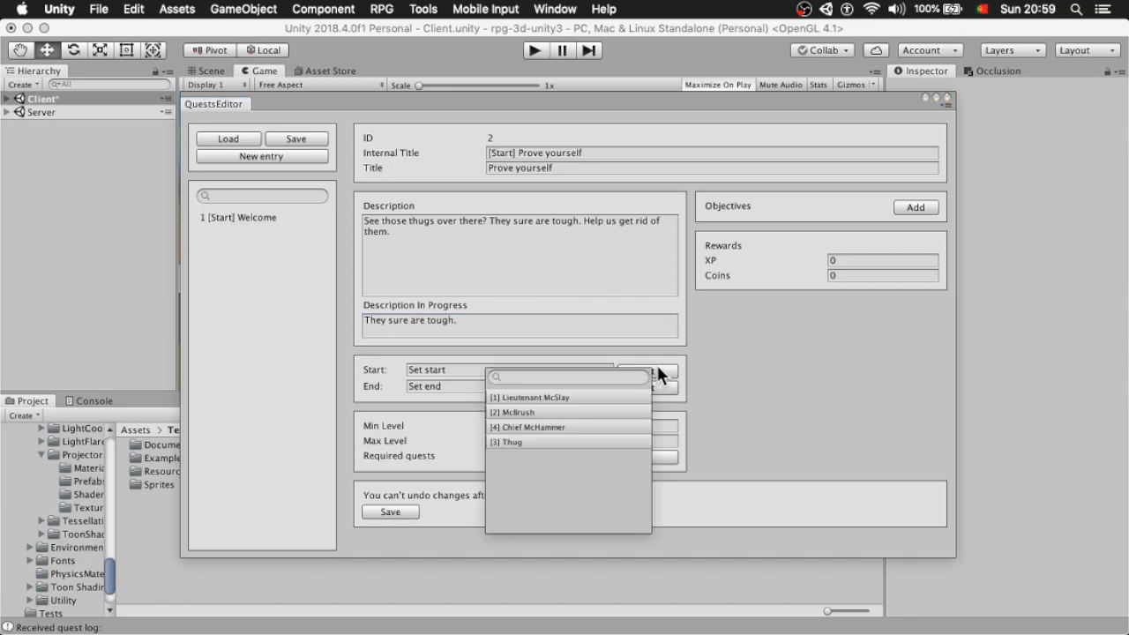
pyautogui.click(511, 412)
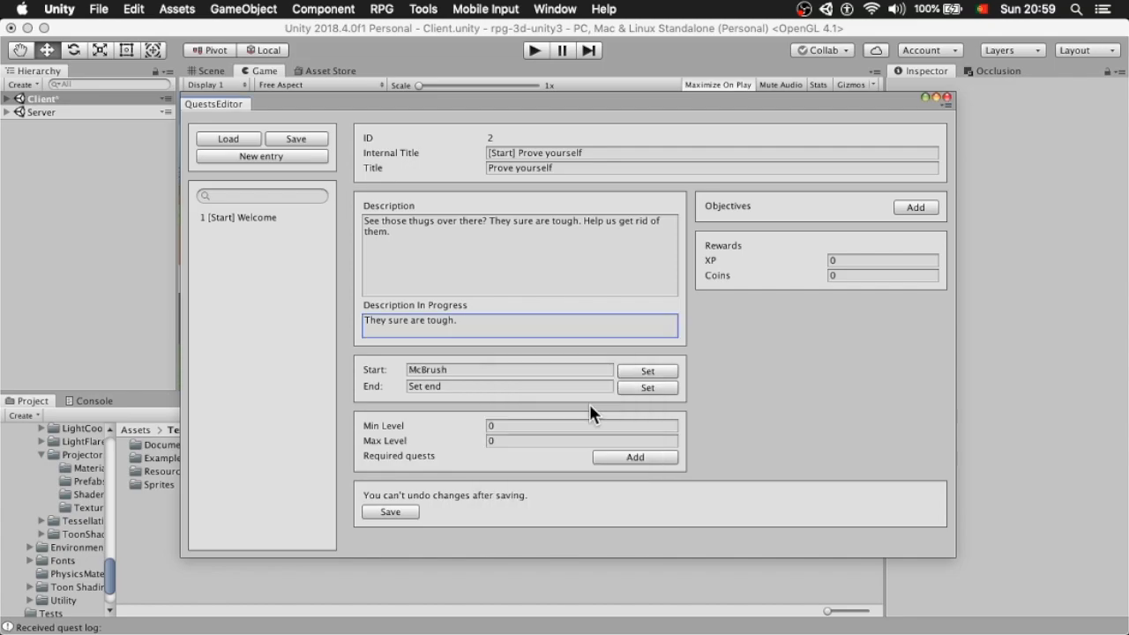
pyautogui.click(509, 370)
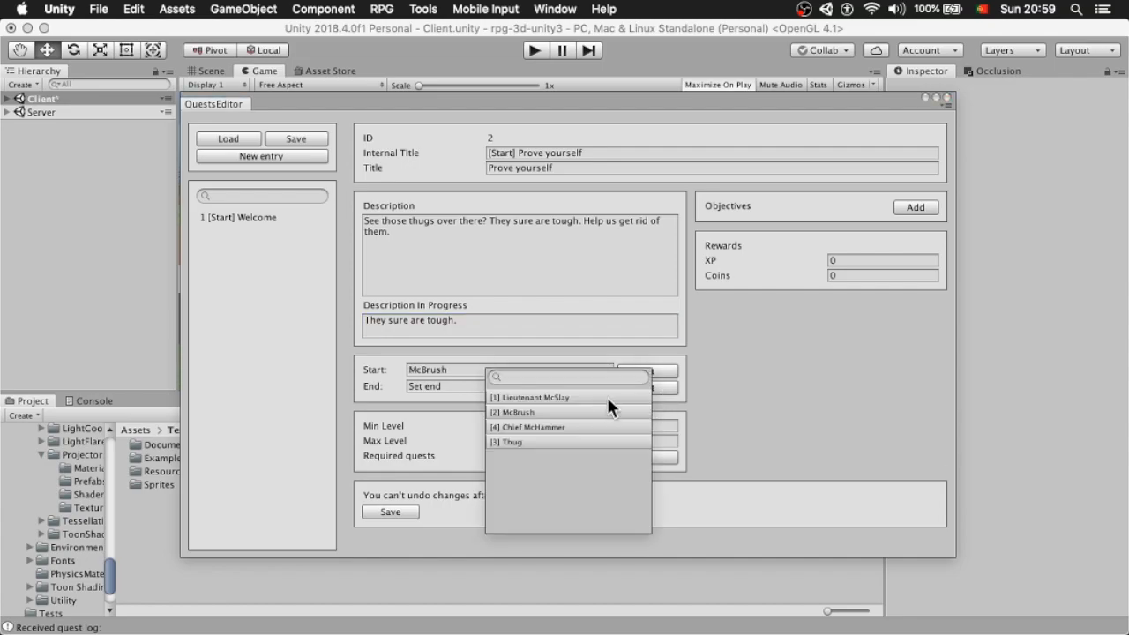
pyautogui.click(515, 411)
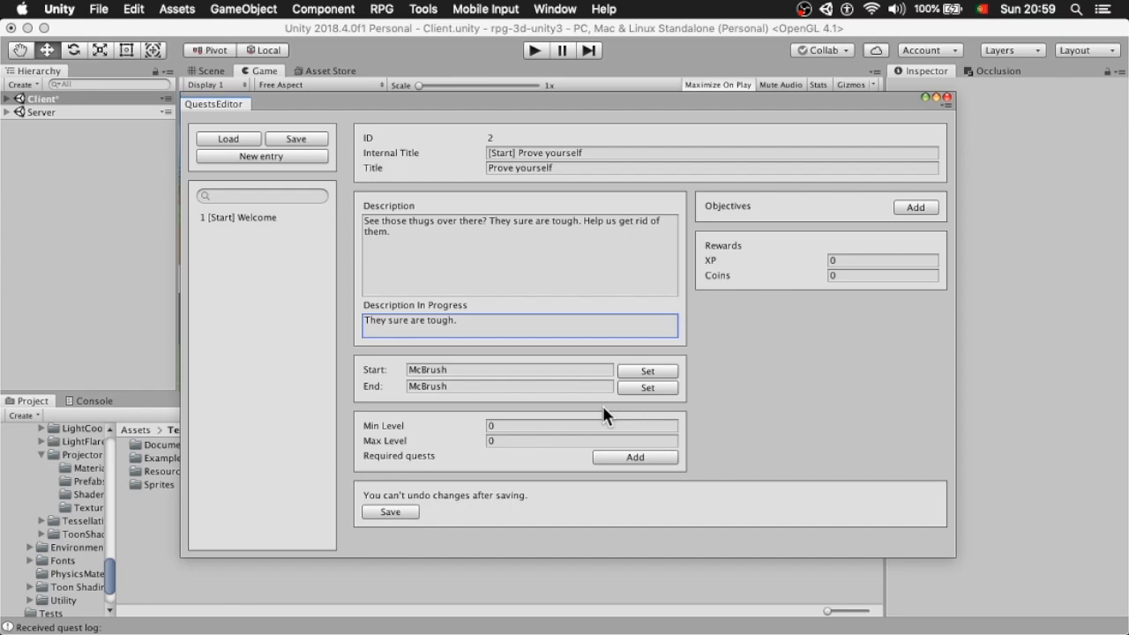
pyautogui.write('255')
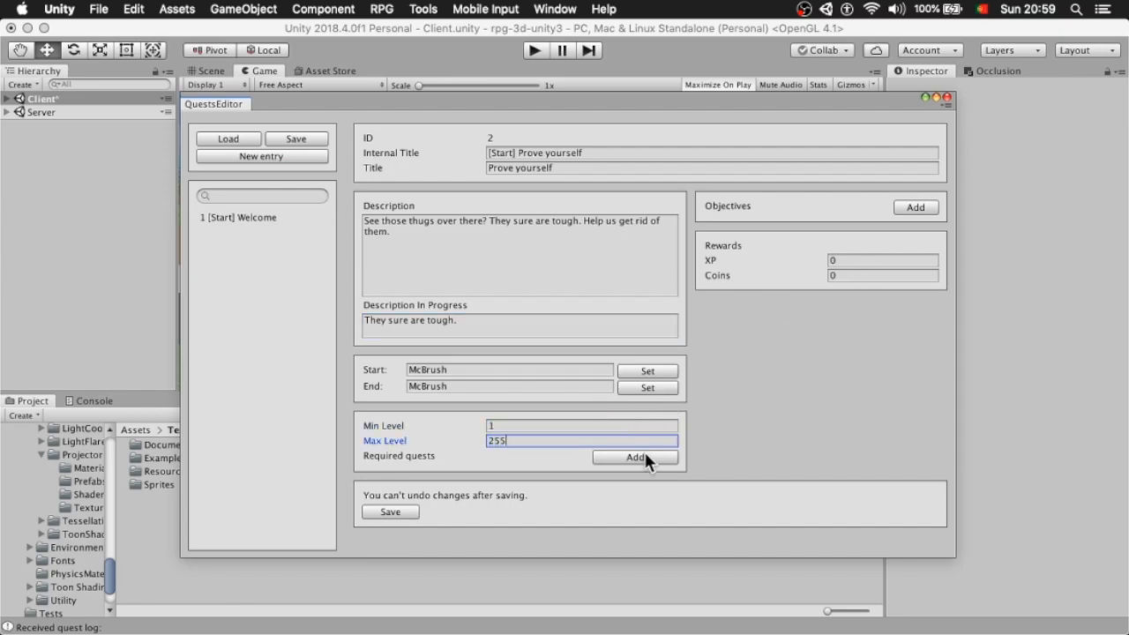
# - Add Welcome as prerequisite, a slay-one-Thug objective, and a 500 XP reward
pyautogui.click(634, 457)
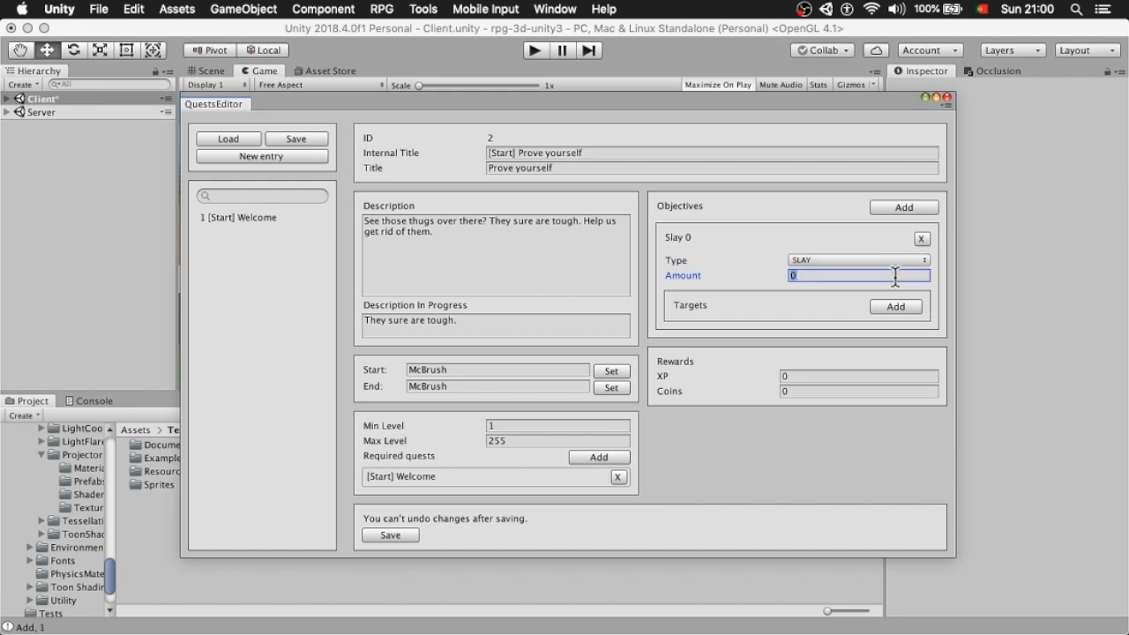
pyautogui.click(895, 305)
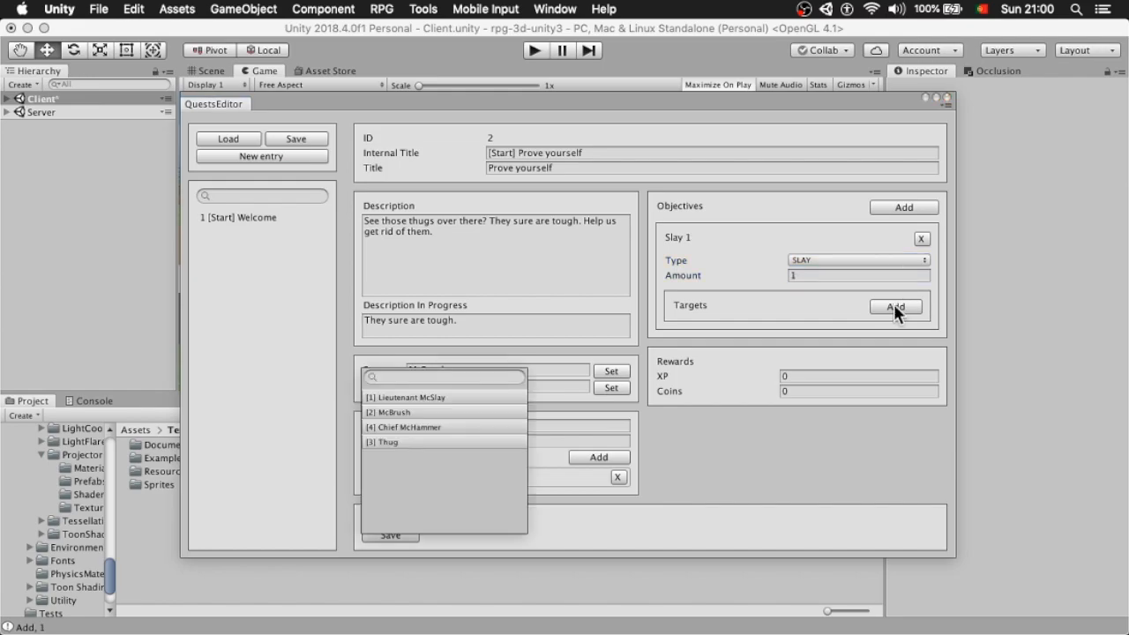
pyautogui.moveTo(458, 449)
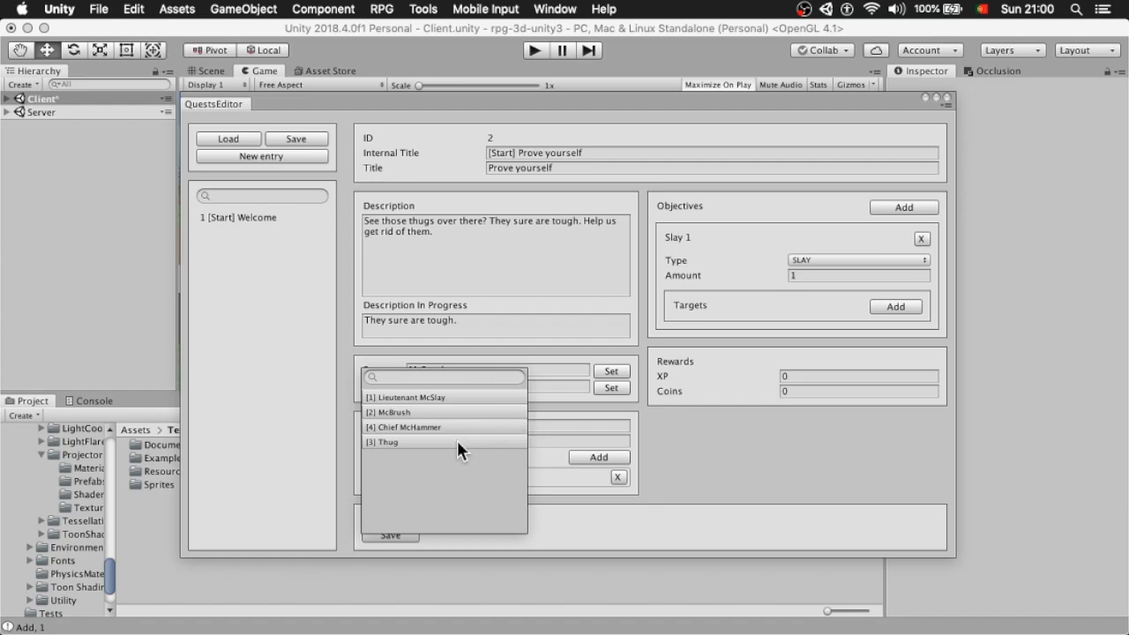
pyautogui.click(384, 442)
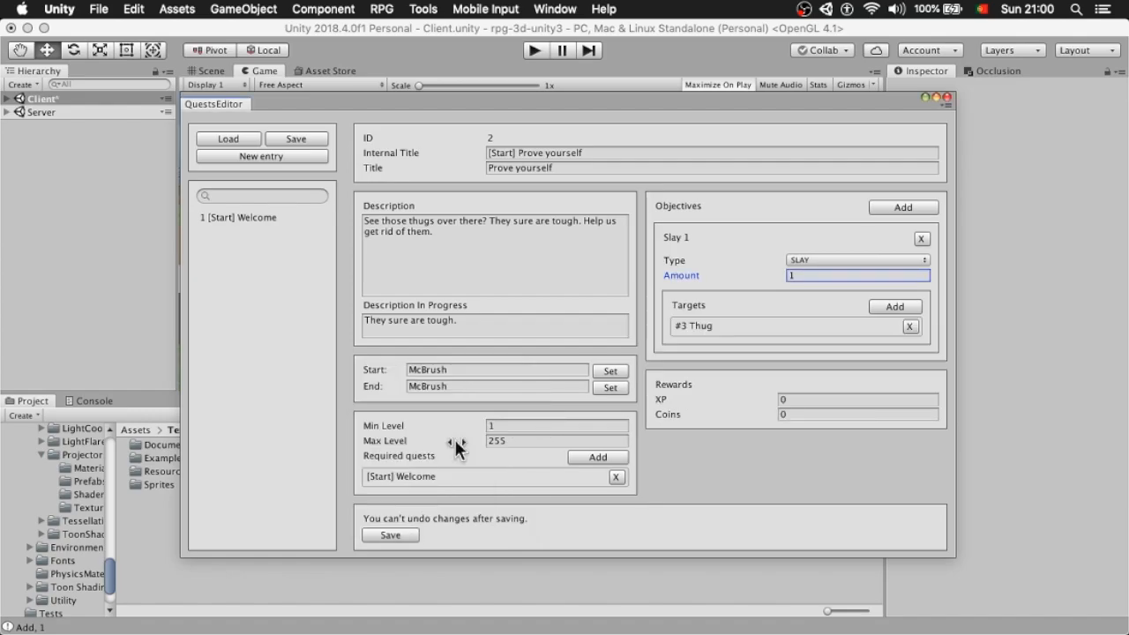
pyautogui.click(855, 399)
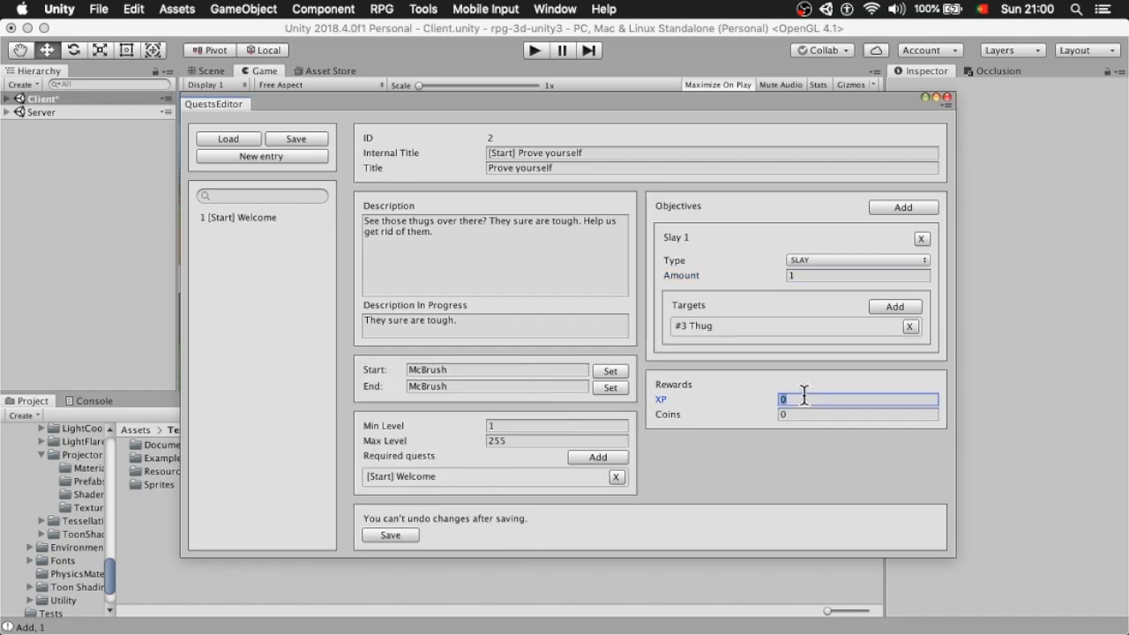
pyautogui.write('500')
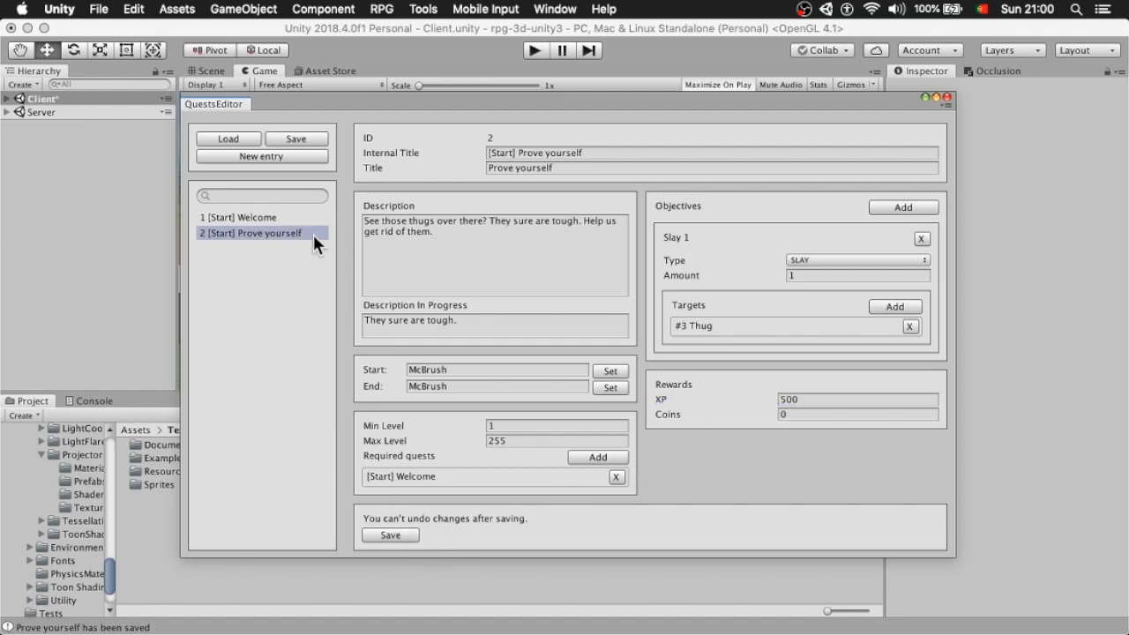
# - Set the Welcome quest's XP reward to 500, save it, and play
pyautogui.click(238, 217)
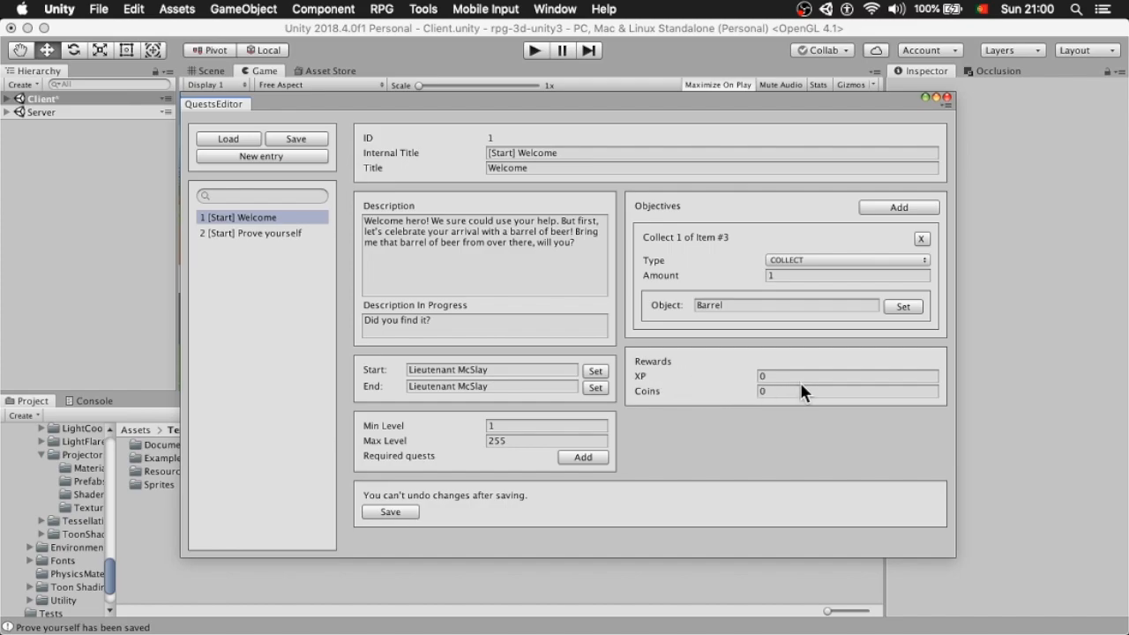
pyautogui.write('500')
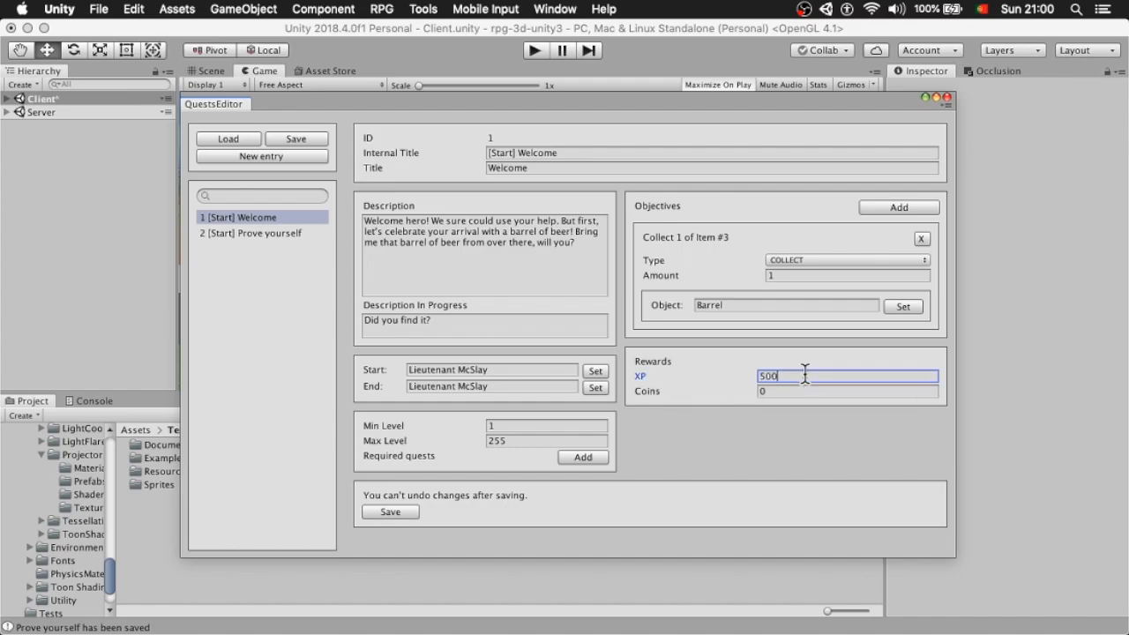
pyautogui.click(389, 512)
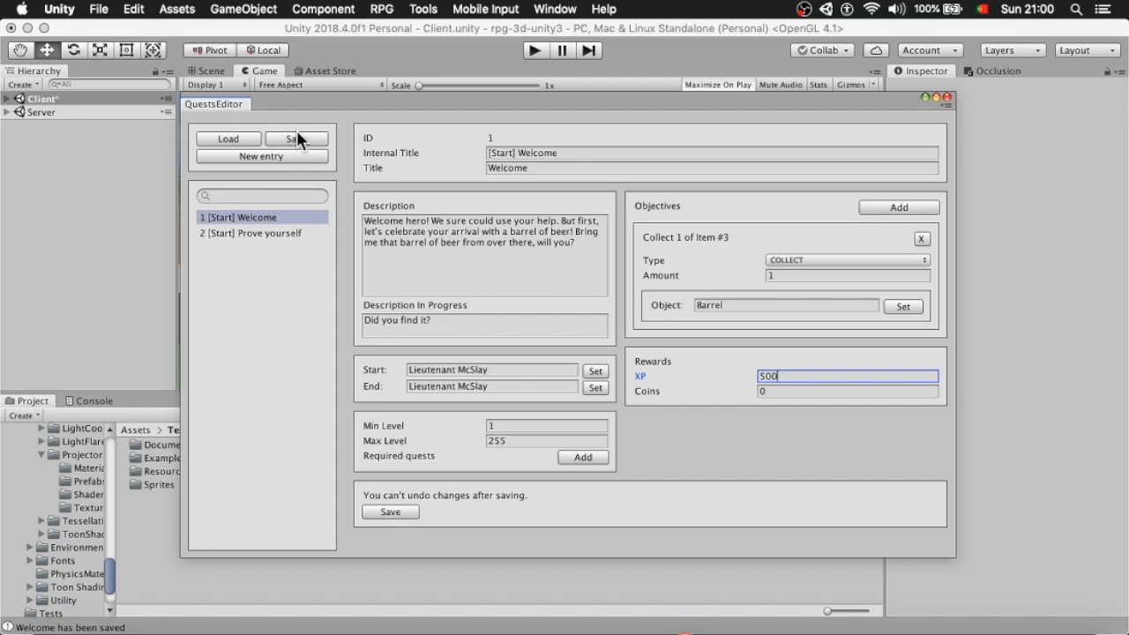
pyautogui.click(533, 51)
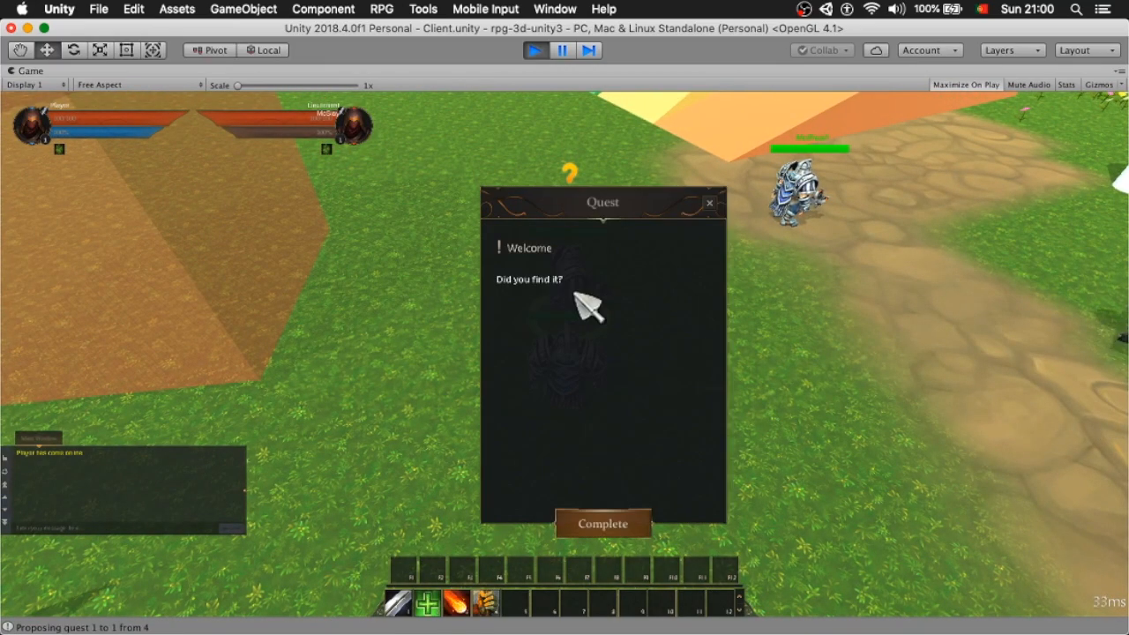
# - Hand in Welcome, accept and complete Prove yourself, then reopen the Quest Editor
pyautogui.click(602, 522)
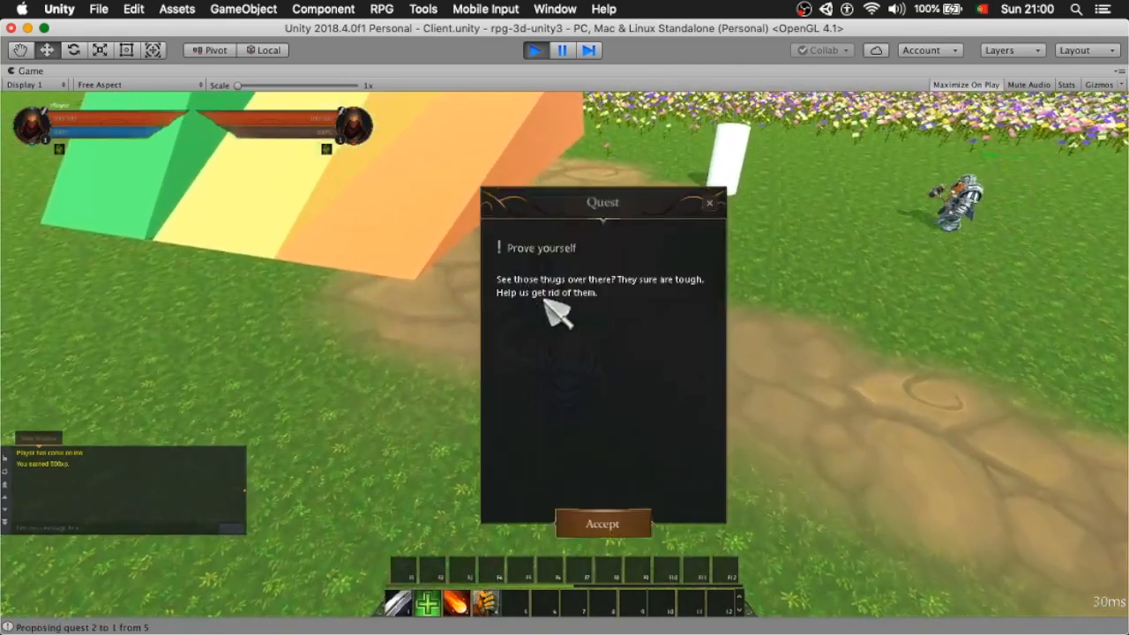
pyautogui.click(602, 523)
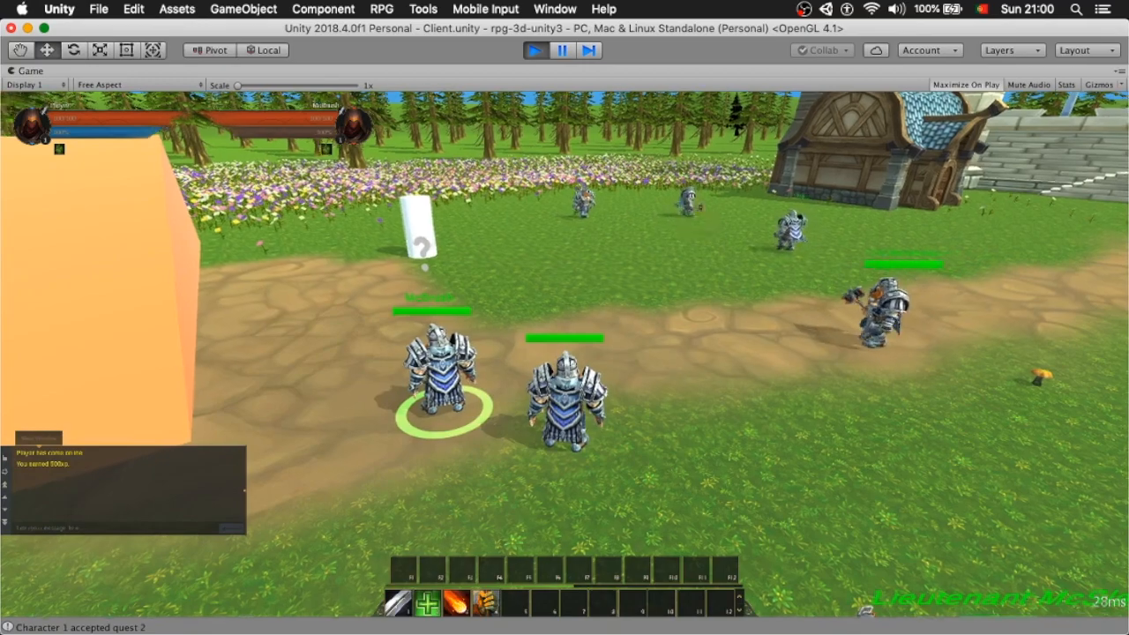
pyautogui.click(456, 602)
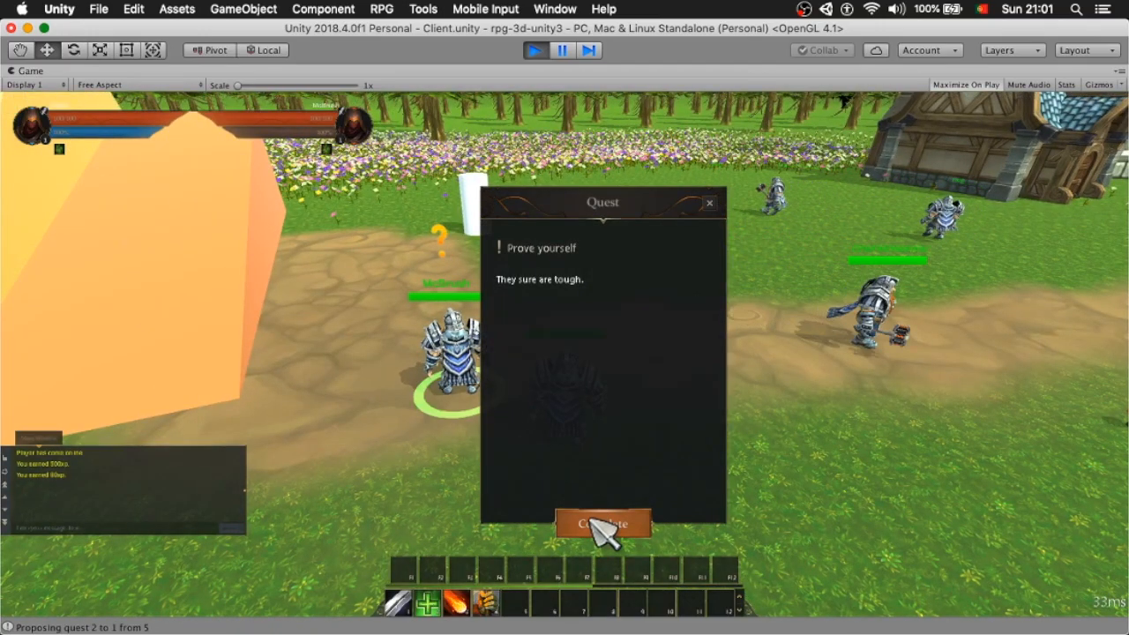
pyautogui.click(602, 523)
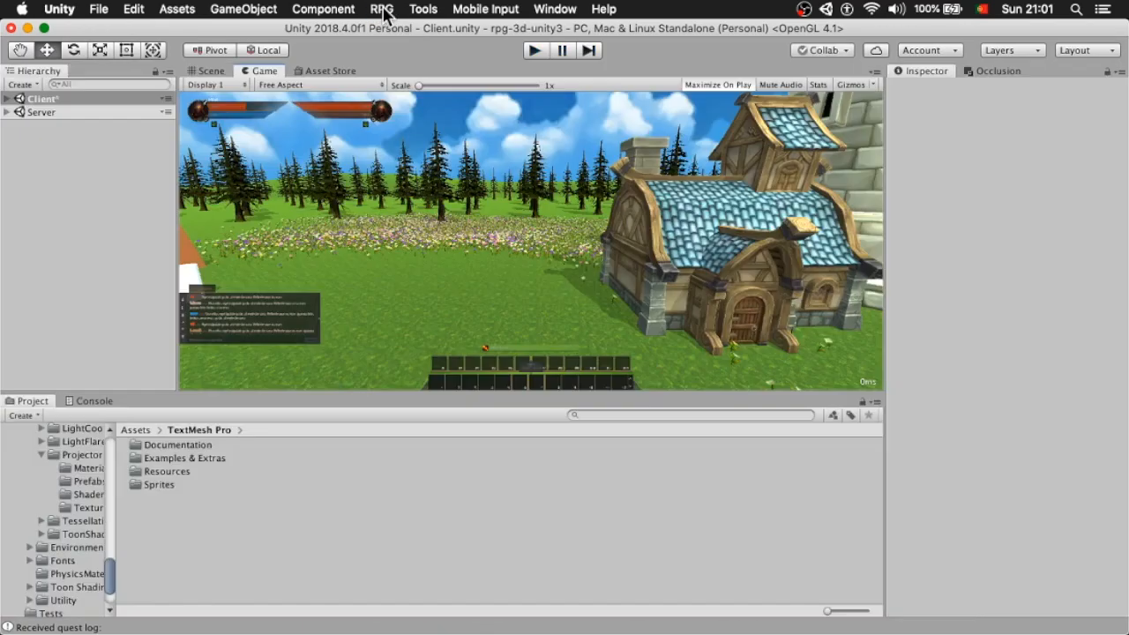
pyautogui.click(381, 9)
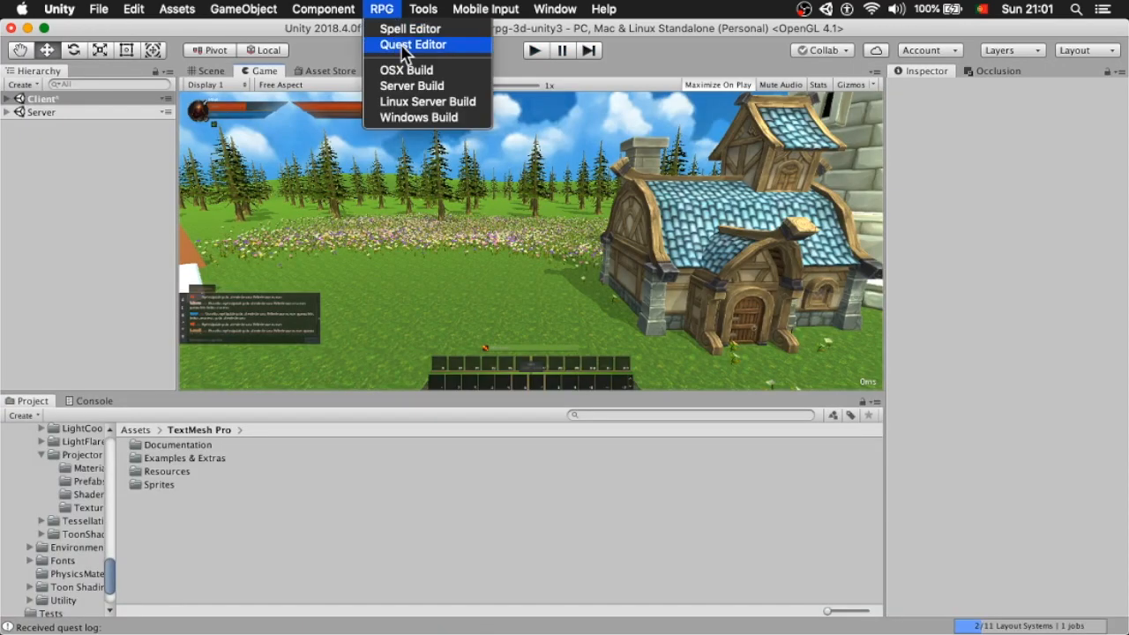
pyautogui.click(413, 44)
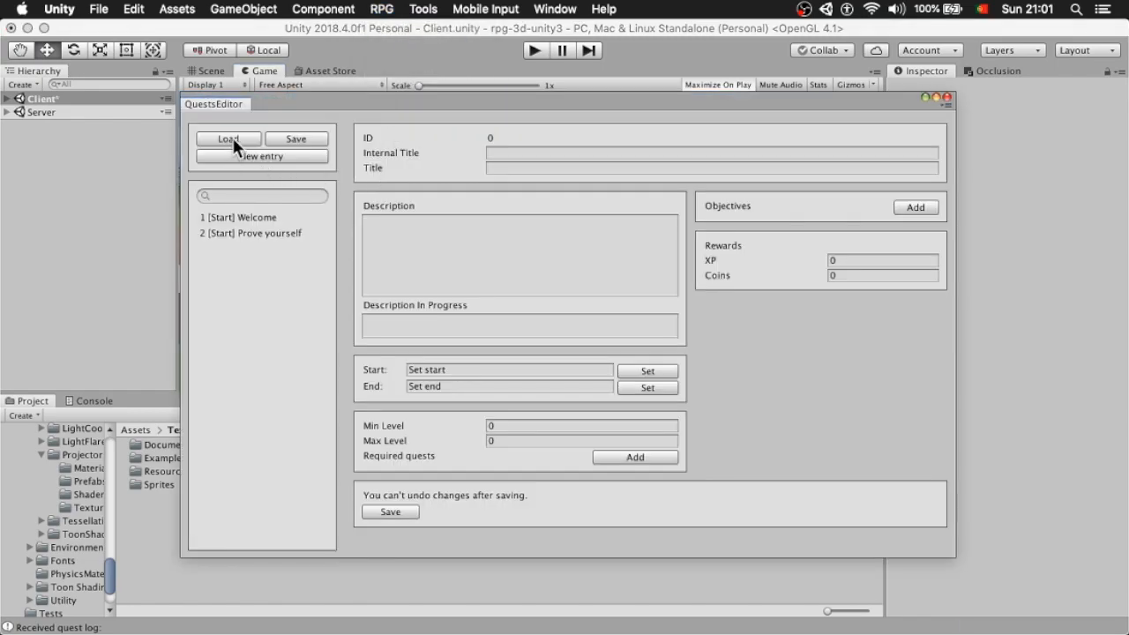
# - Add a new quest entry with the [Start] You're so big titles
pyautogui.click(261, 156)
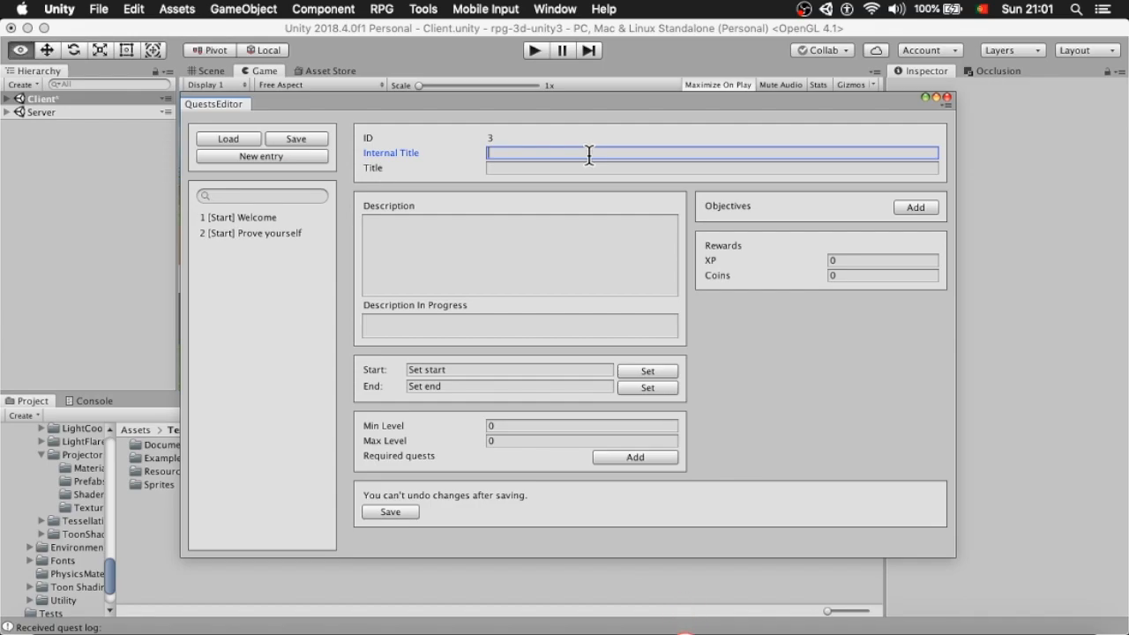
pyautogui.write('[Start]')
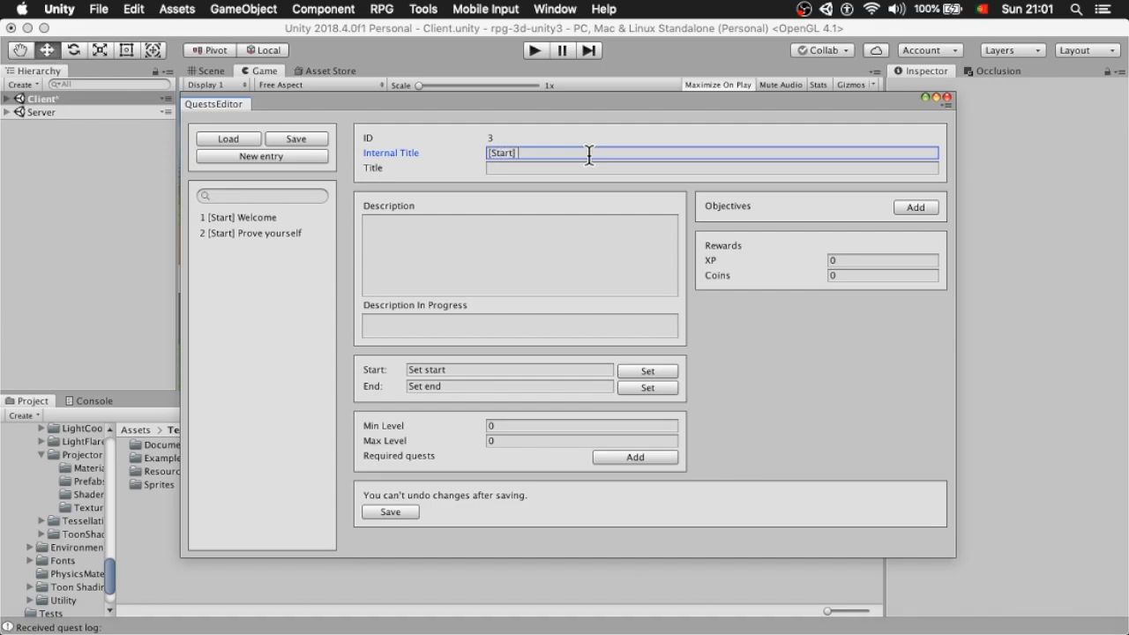
pyautogui.write("You're so big!")
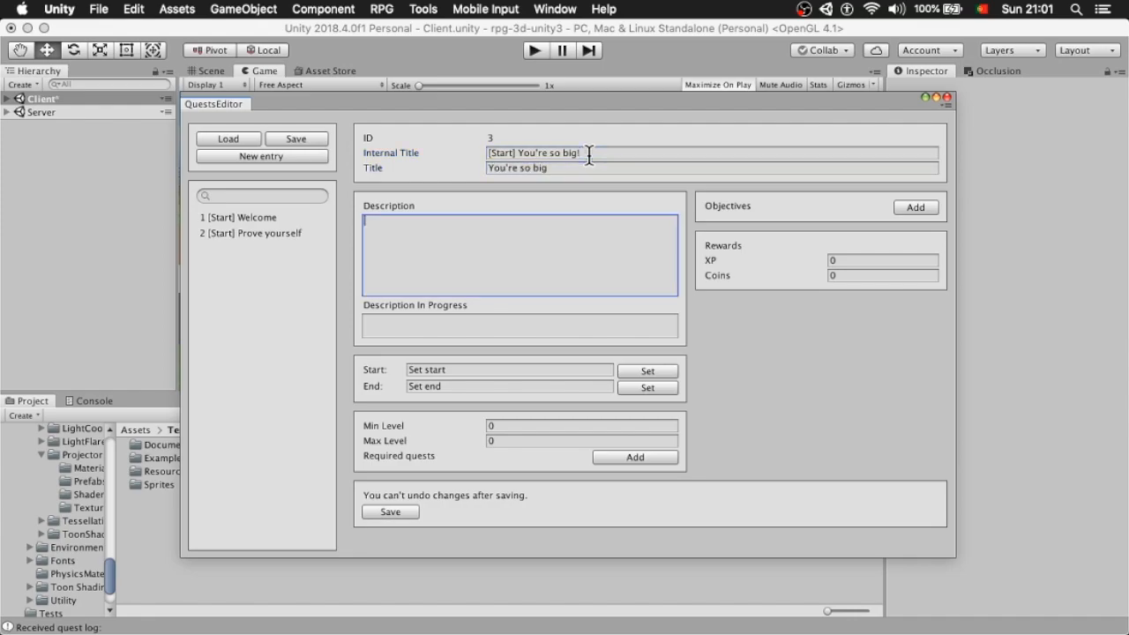
# - Write the level-2 congratulation description and 'Yes?' as in-progress text
pyautogui.write('Congratulations on level')
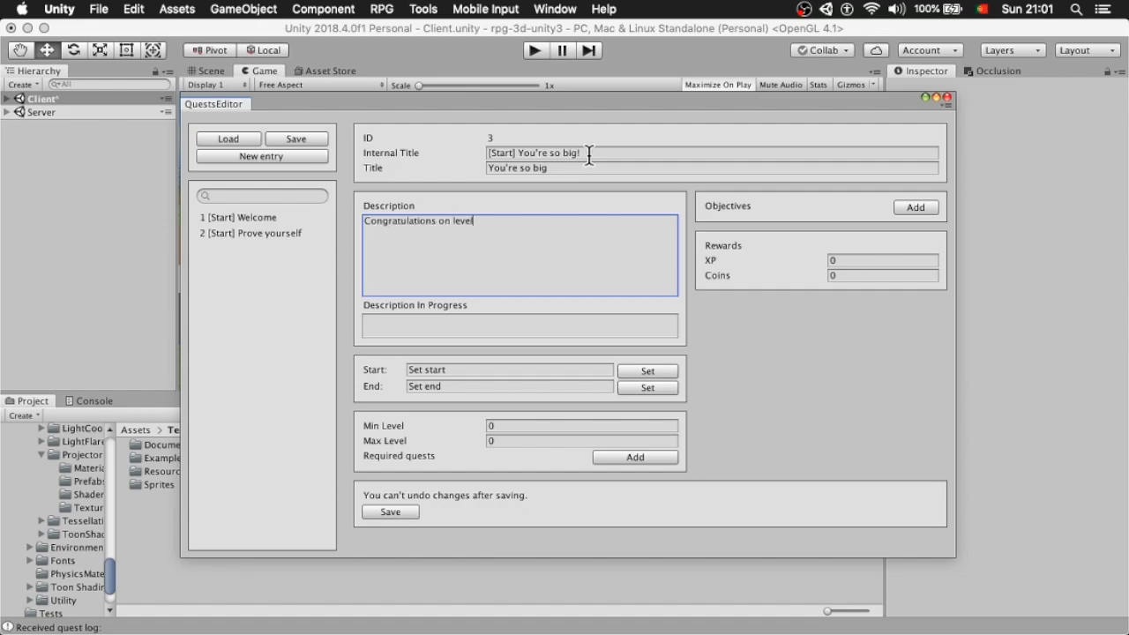
pyautogui.write('2!')
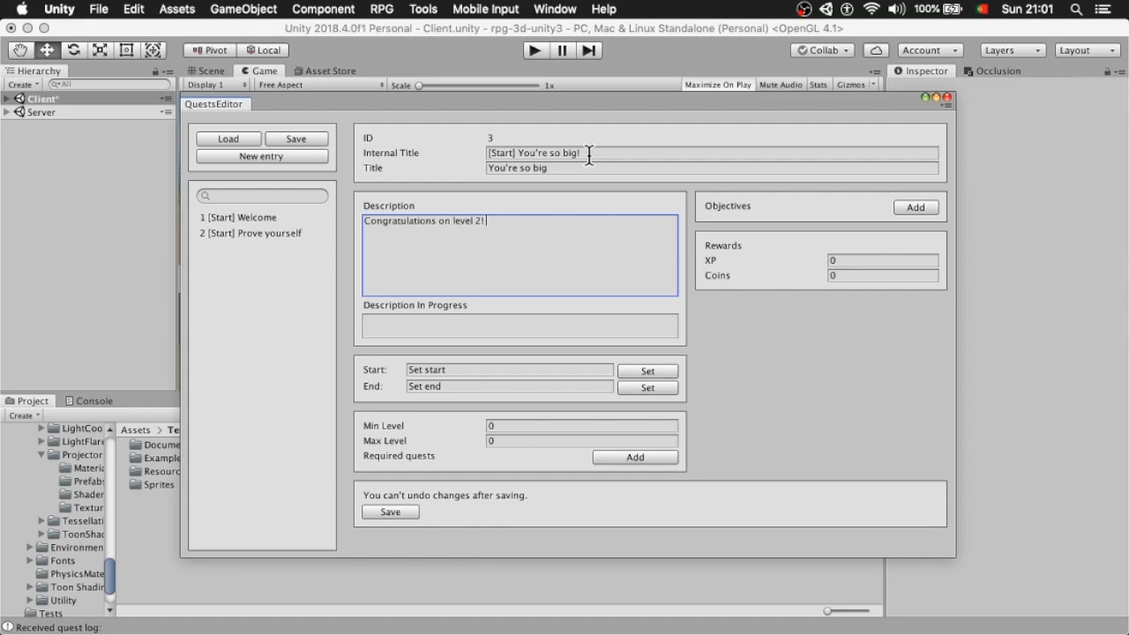
pyautogui.write('You are')
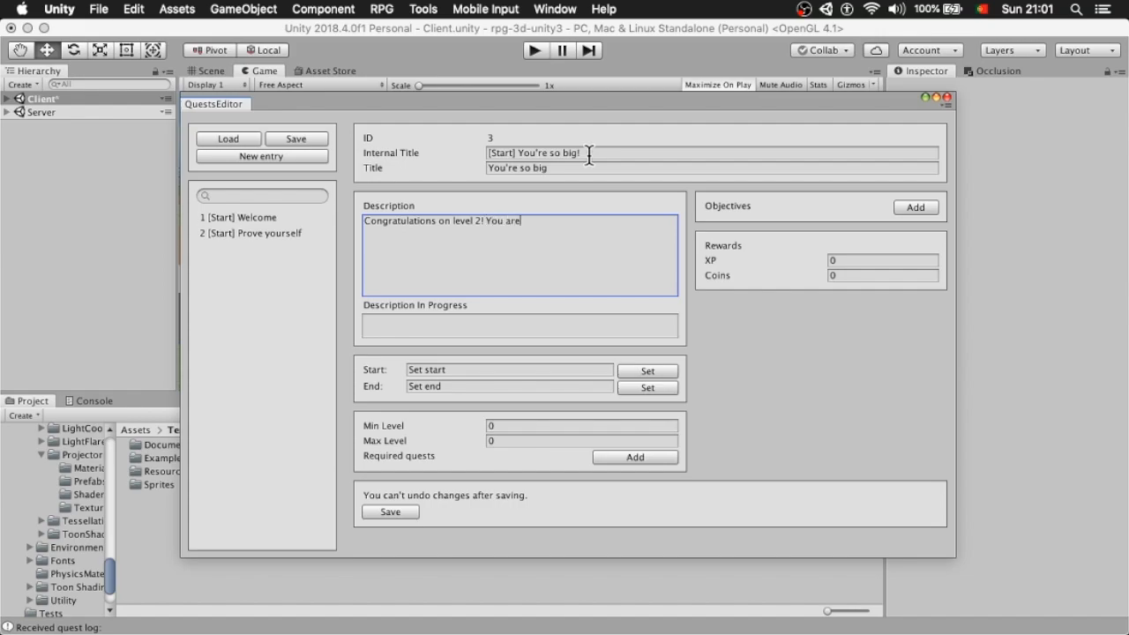
pyautogui.write('ready for battle.')
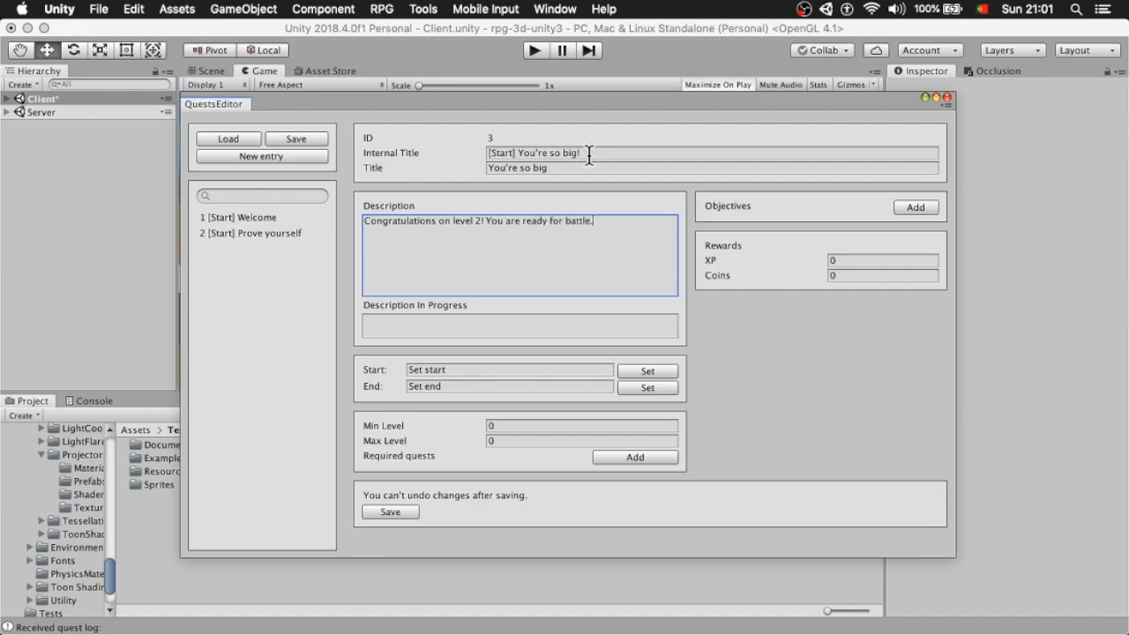
pyautogui.write('Talk to our chie')
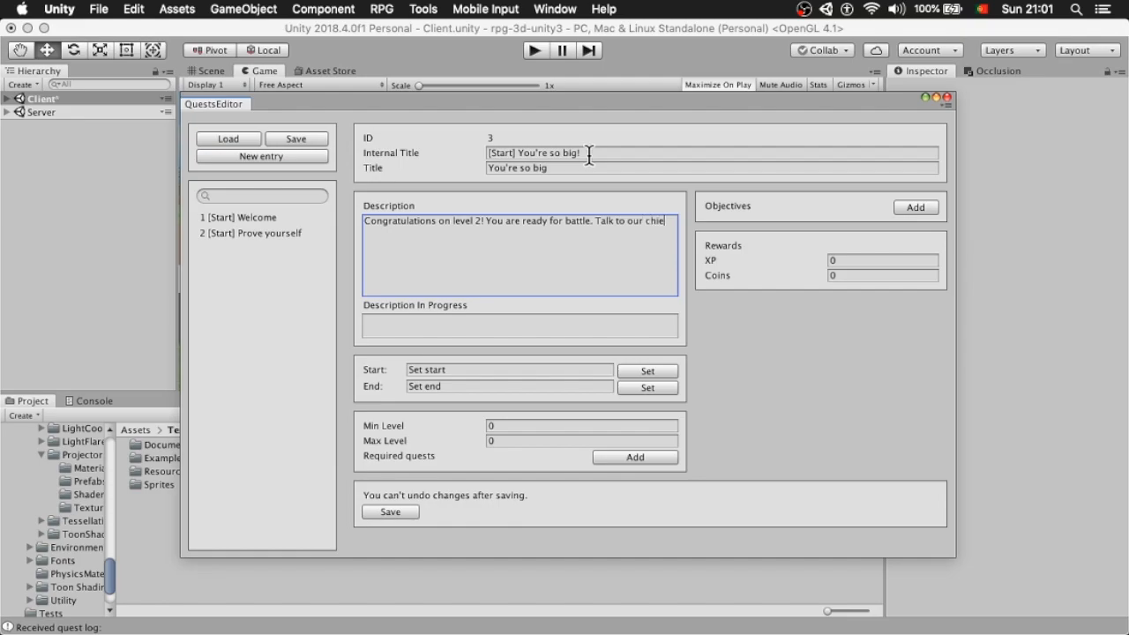
pyautogui.write('over there.')
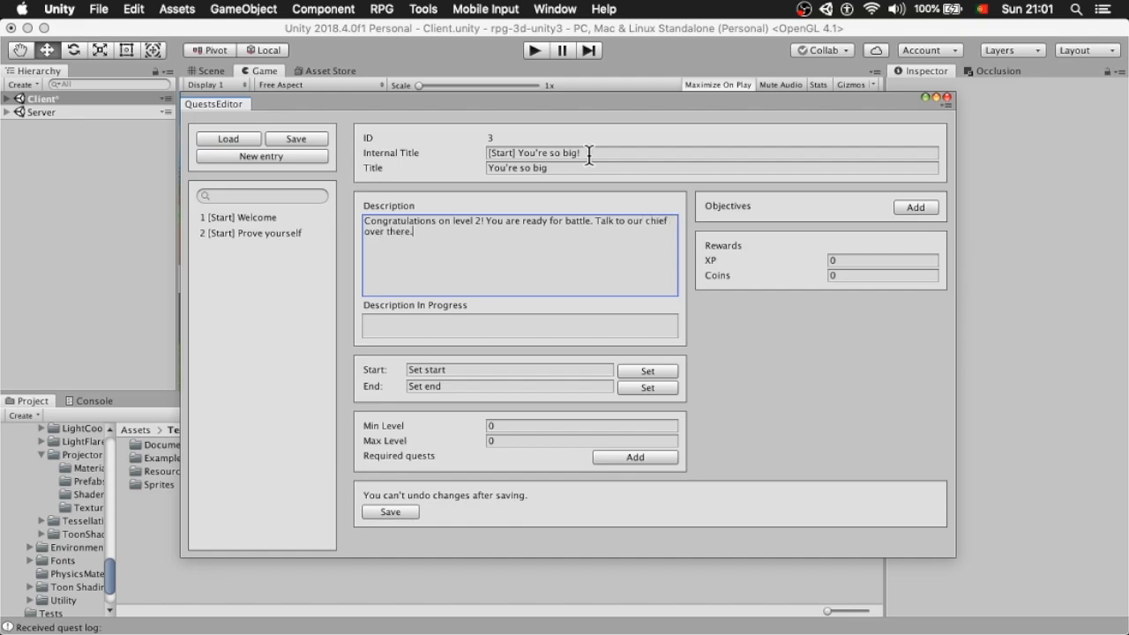
pyautogui.click(518, 324)
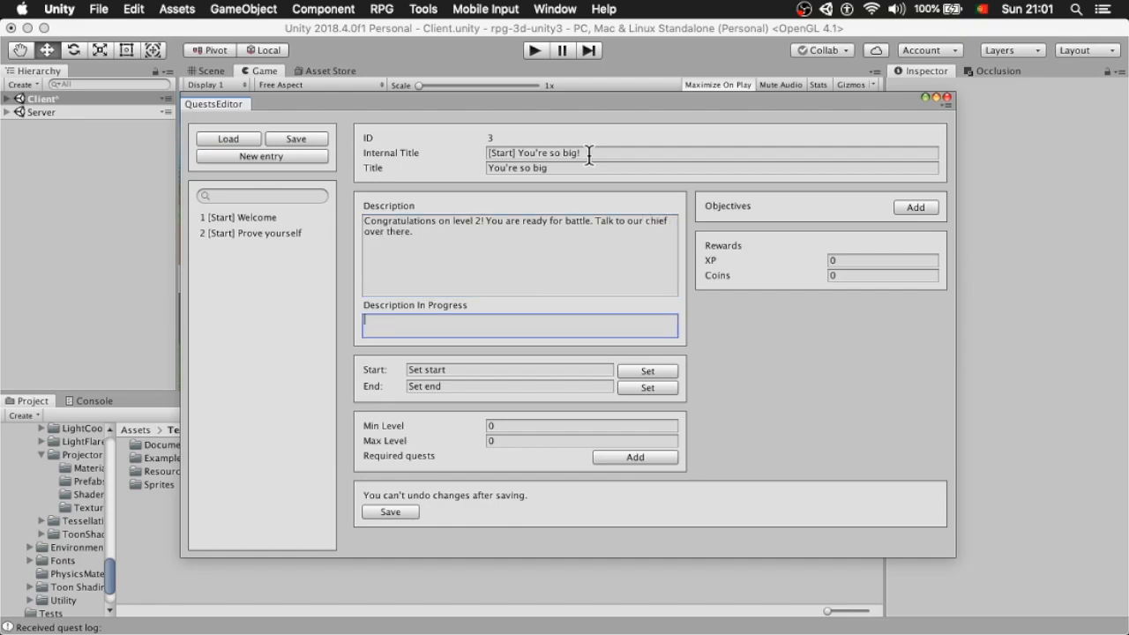
pyautogui.write('Yes?')
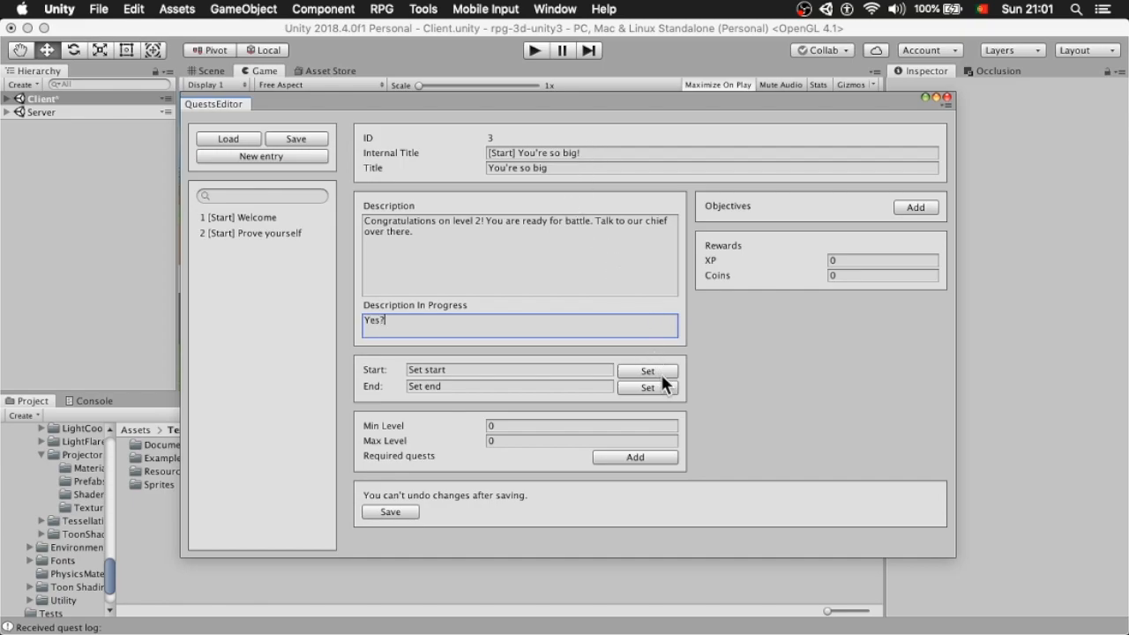
# - Make Lieutenant McSlay start the quest and Chief McHammer end it
pyautogui.click(648, 386)
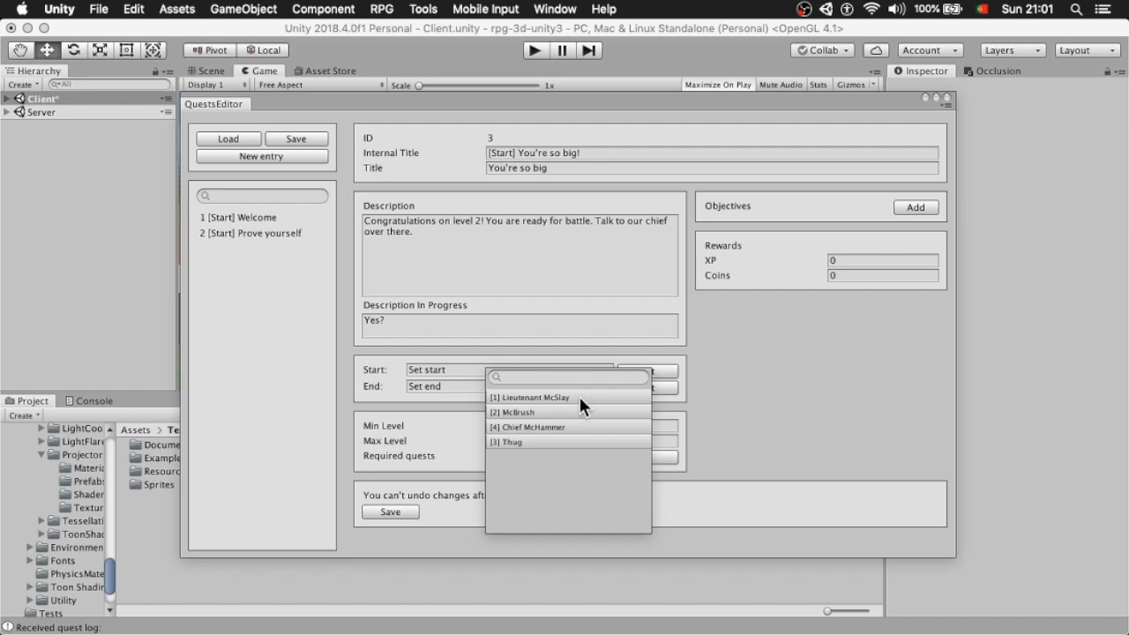
pyautogui.click(529, 397)
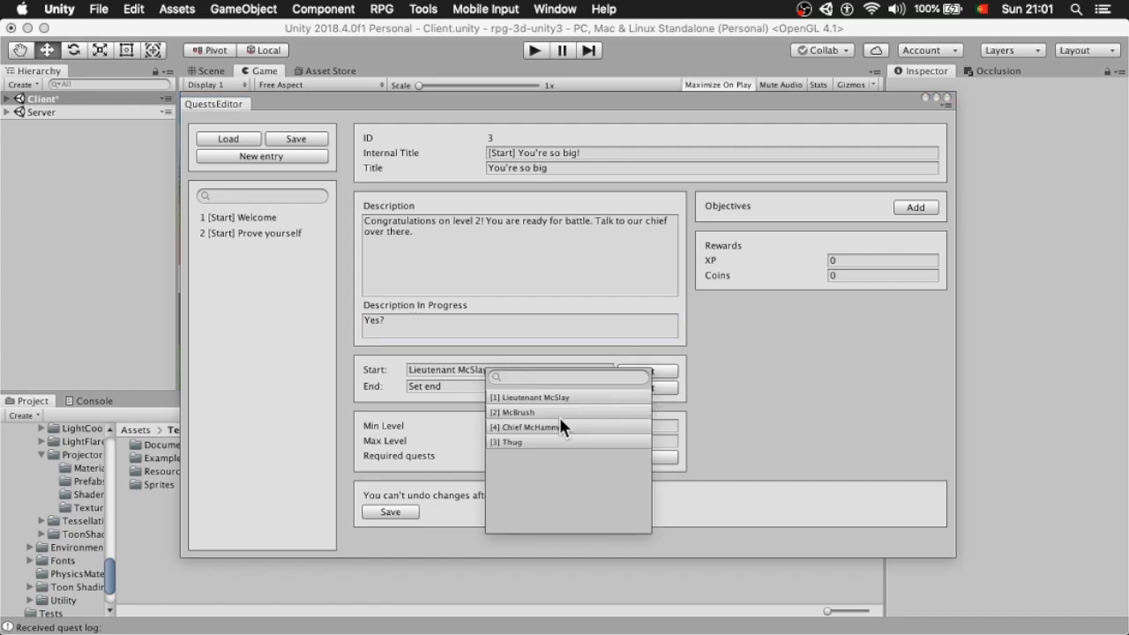
pyautogui.click(524, 427)
pyautogui.write('255')
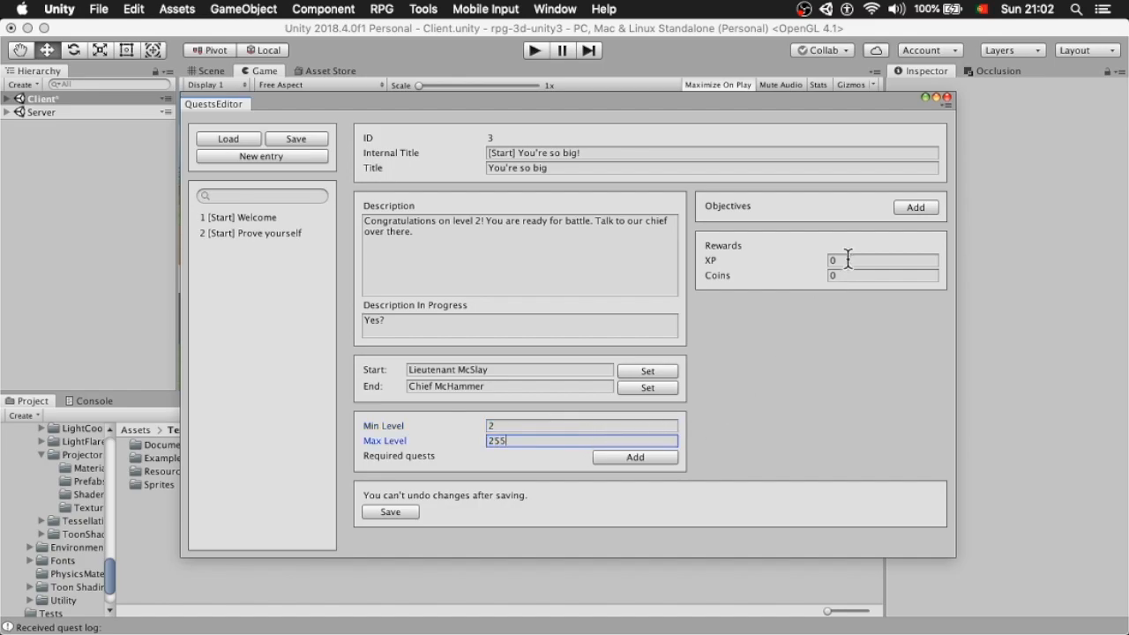
# - Set the experience reward to 100 XP and save the quest
pyautogui.click(882, 260)
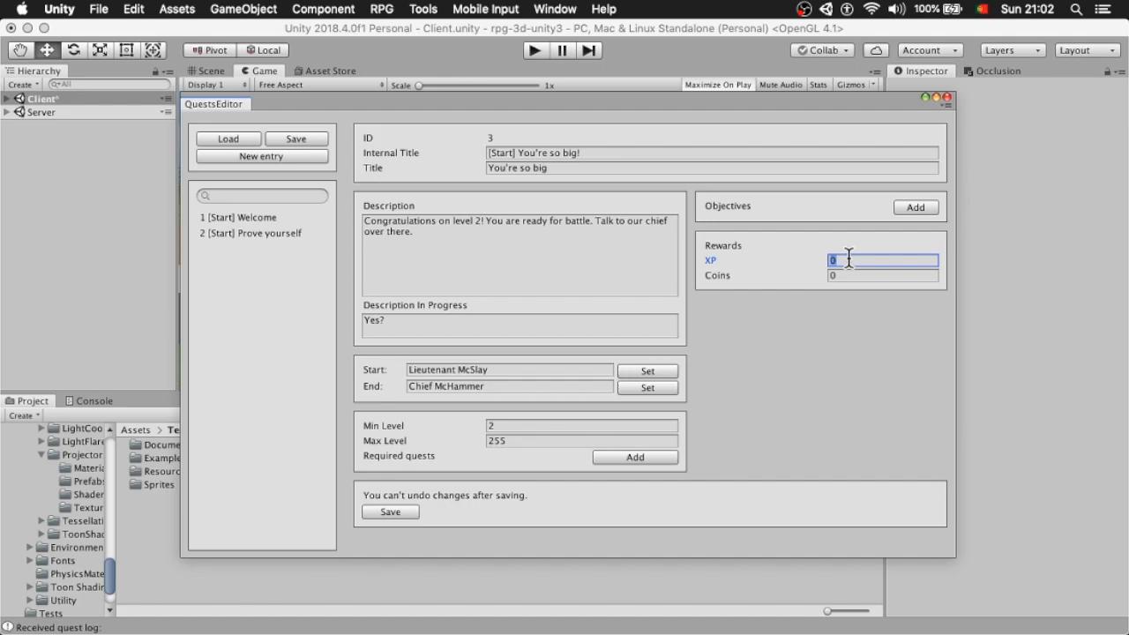
pyautogui.write('100')
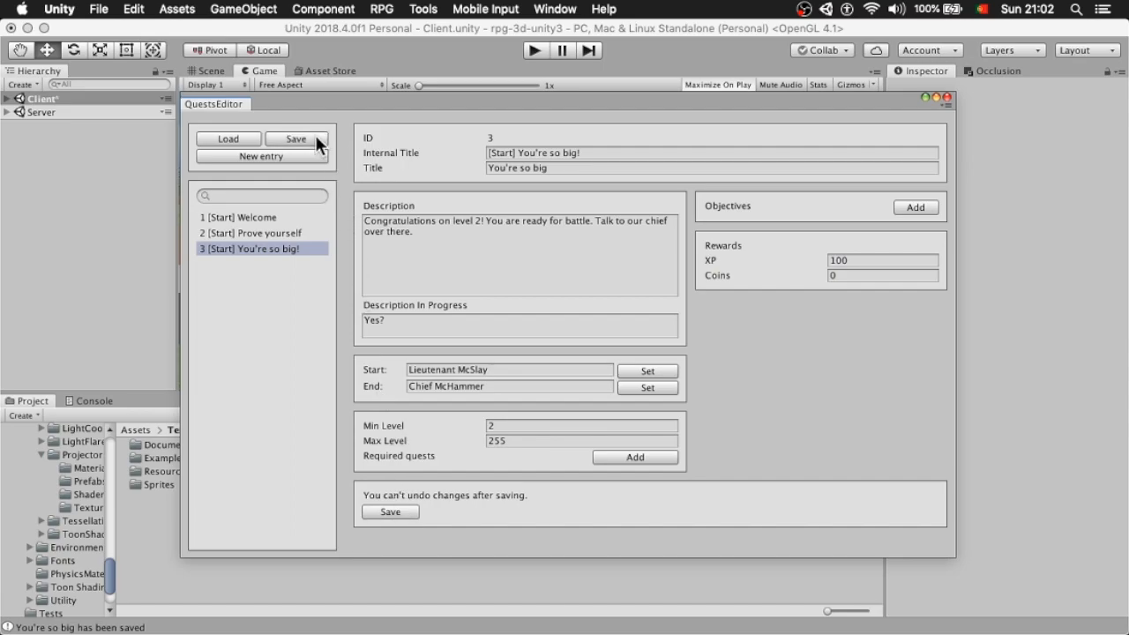
pyautogui.click(534, 50)
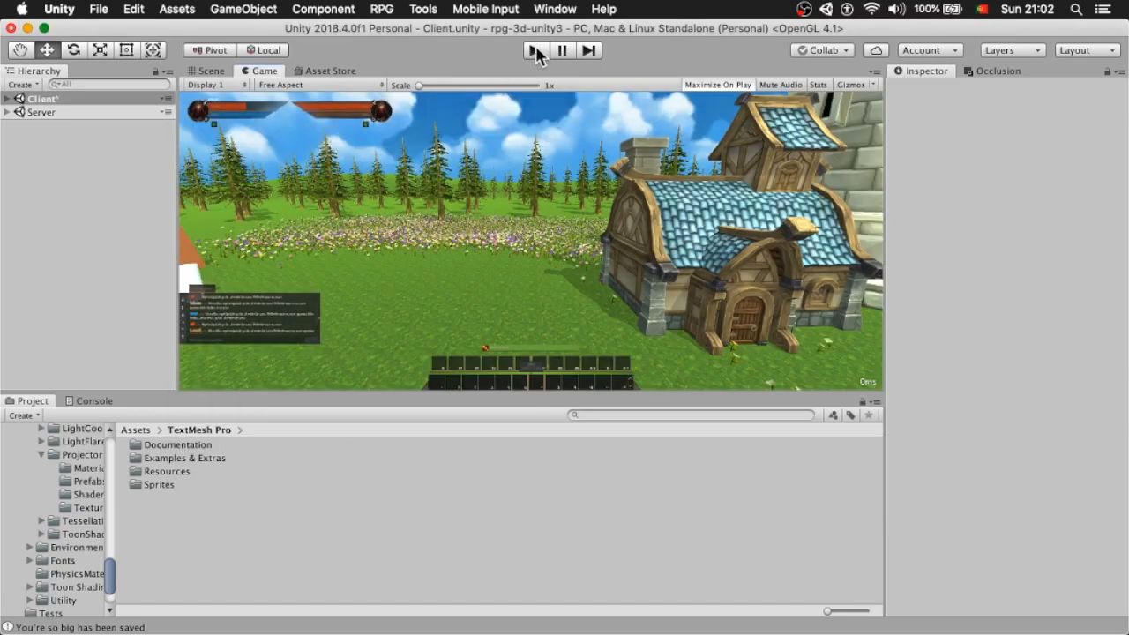
# - In Play mode, accept and complete Welcome, Prove yourself, then You're so big
pyautogui.click(534, 50)
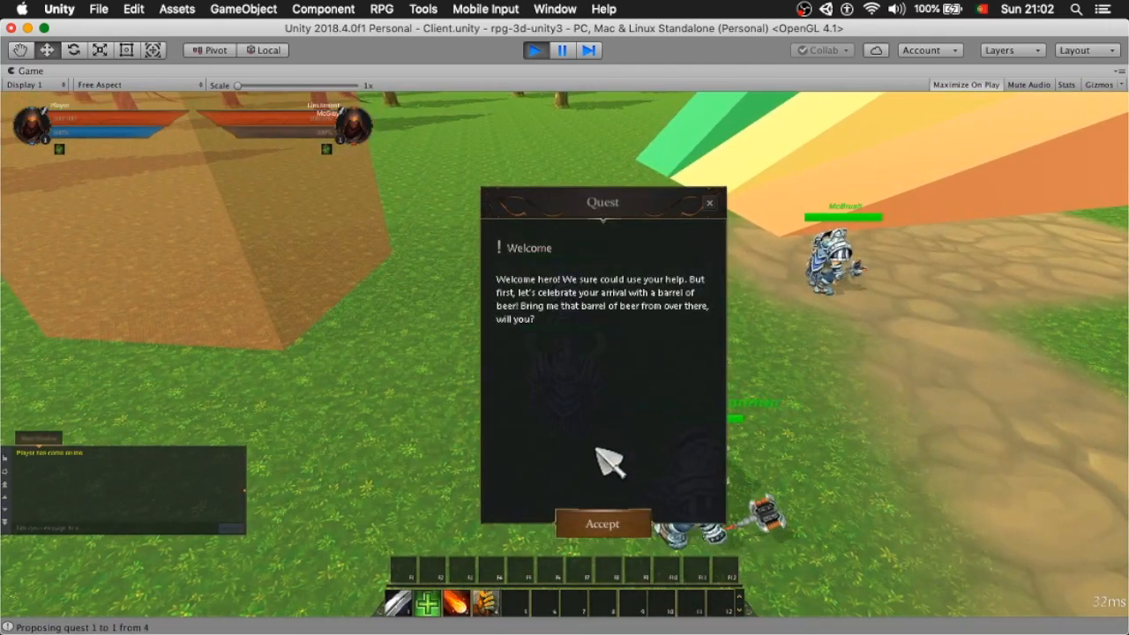
pyautogui.click(601, 523)
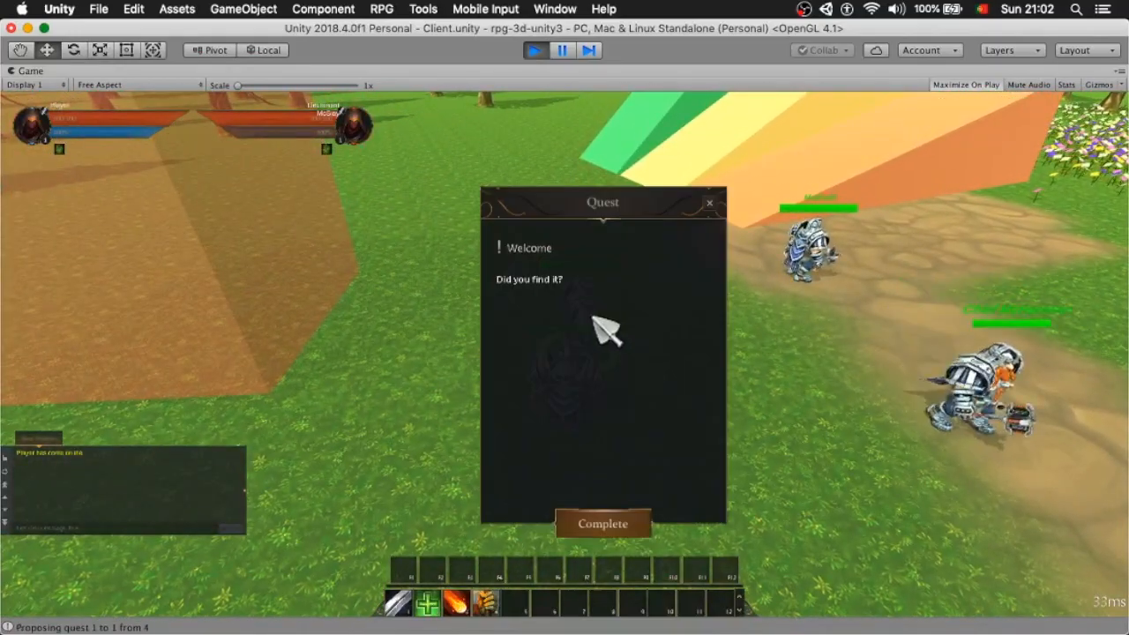
pyautogui.click(602, 523)
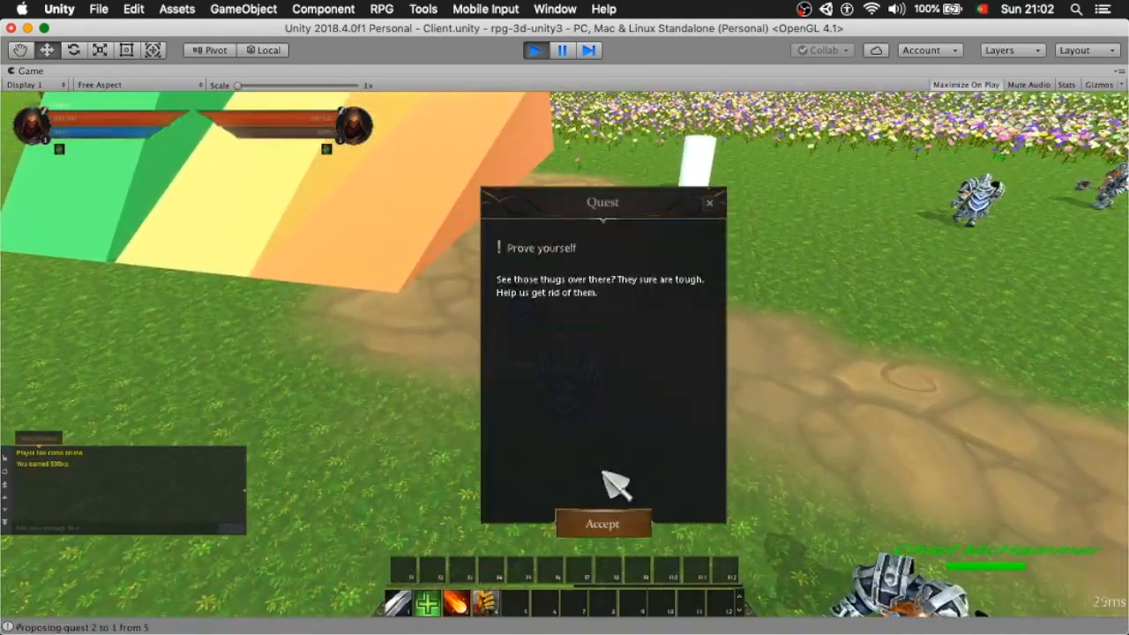
pyautogui.click(602, 523)
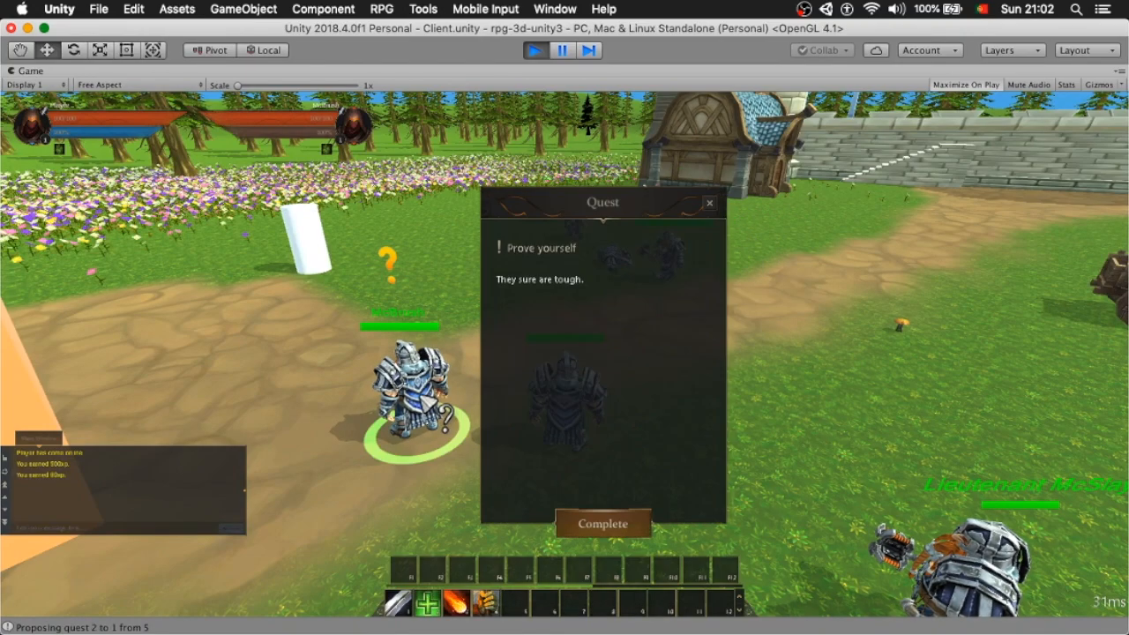
pyautogui.click(602, 523)
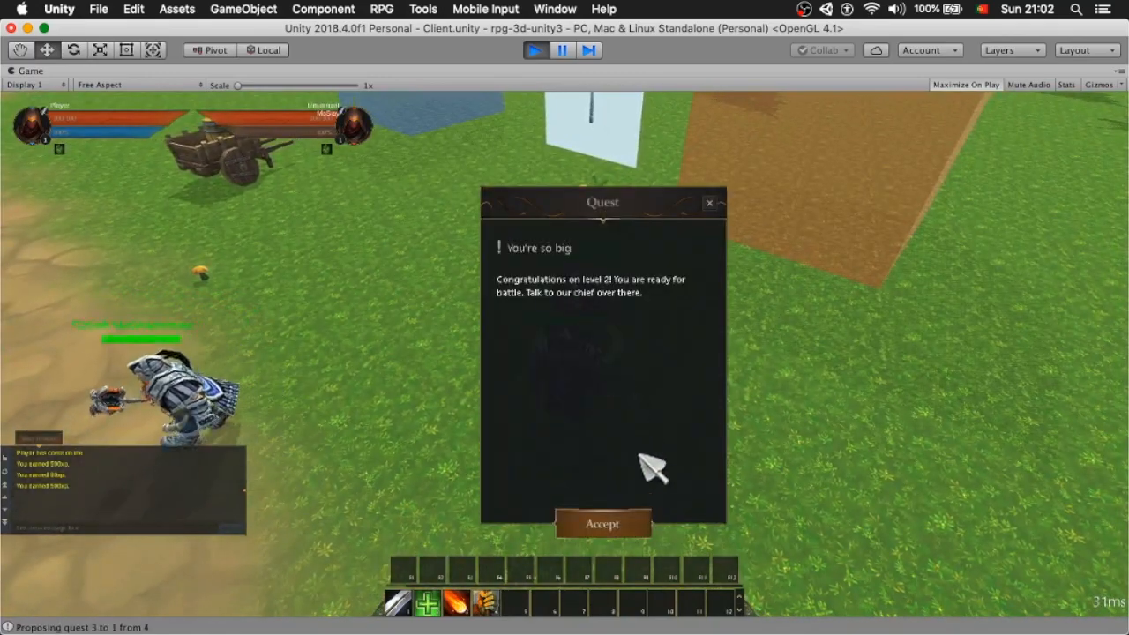
pyautogui.click(602, 523)
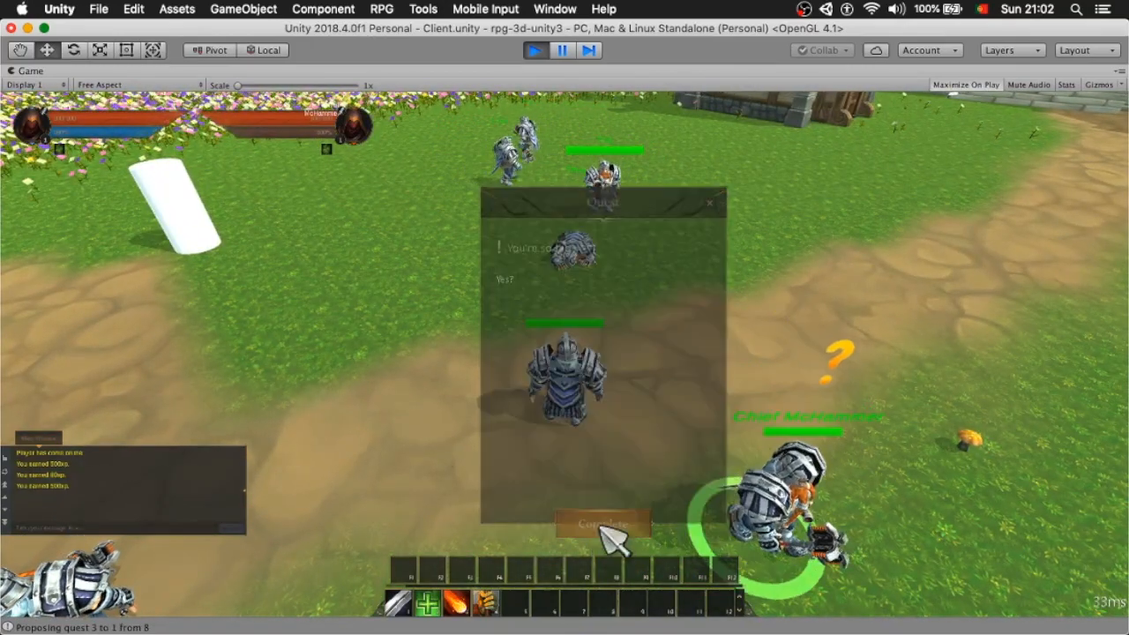
pyautogui.click(603, 524)
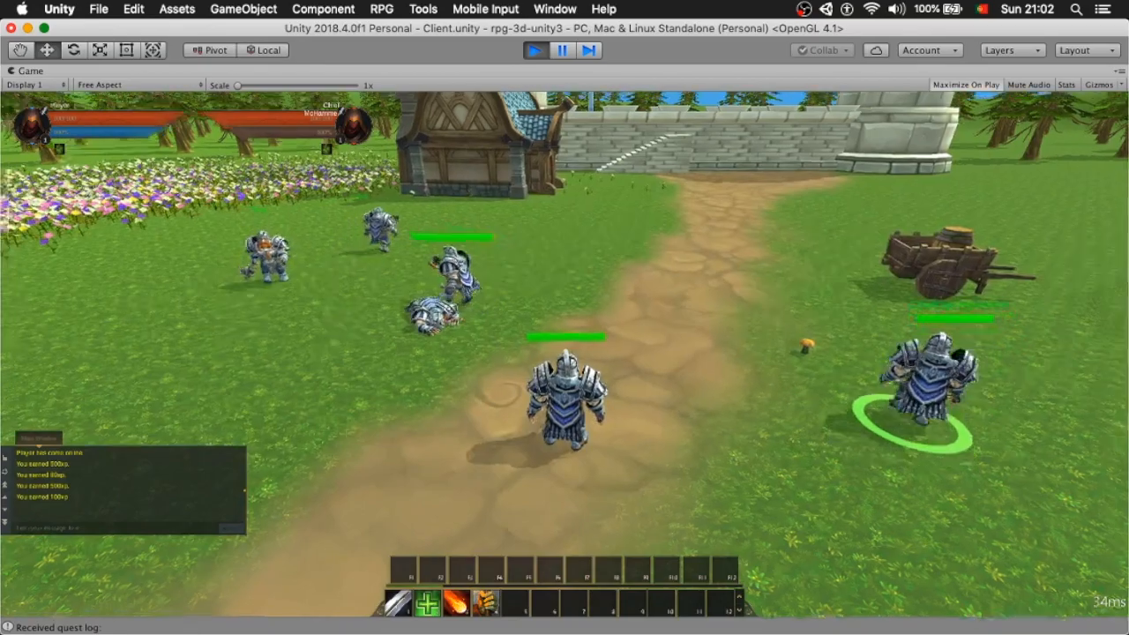